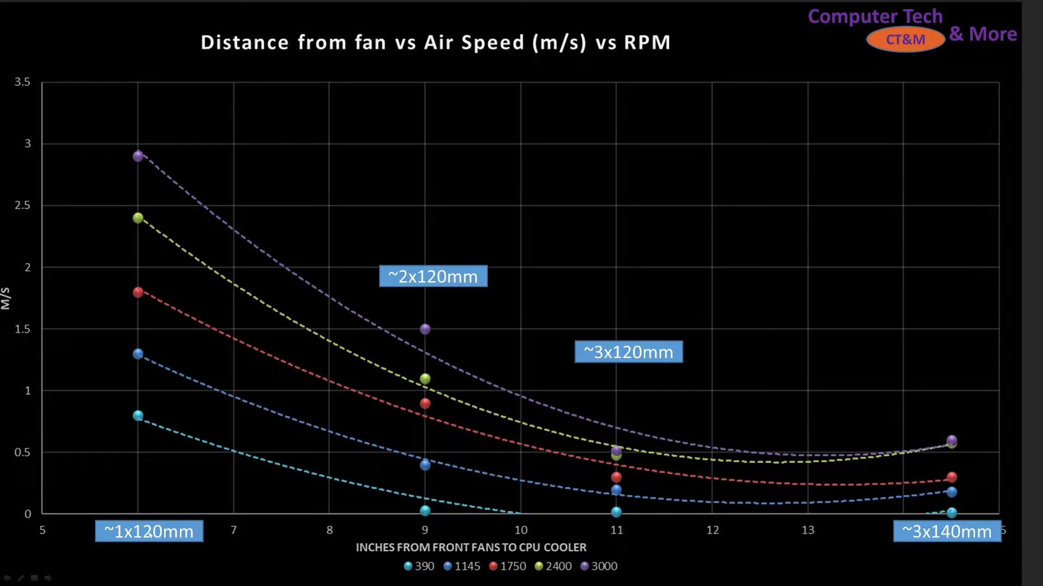
pyautogui.moveTo(139, 507)
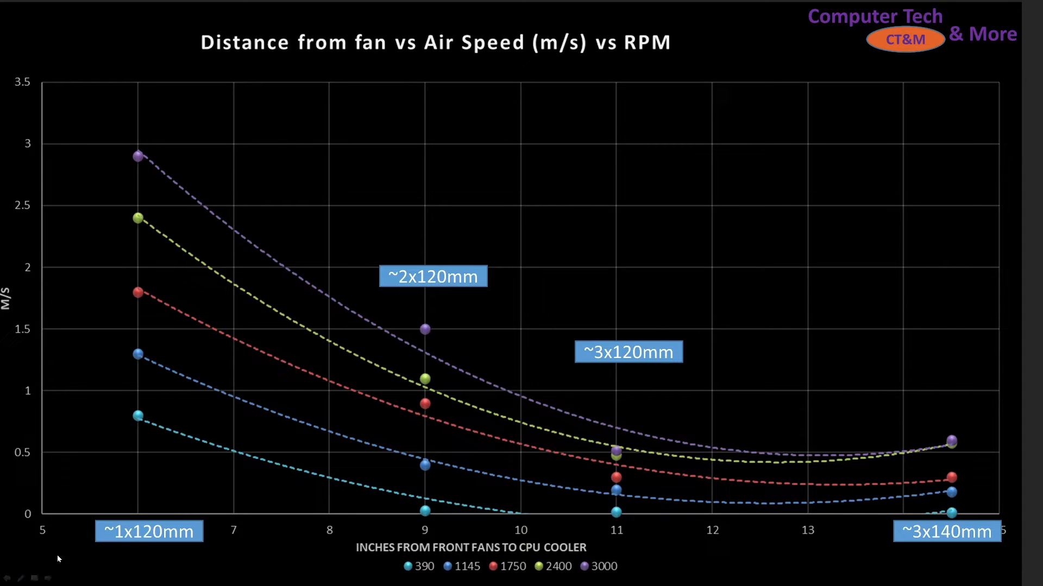
pyautogui.moveTo(138, 549)
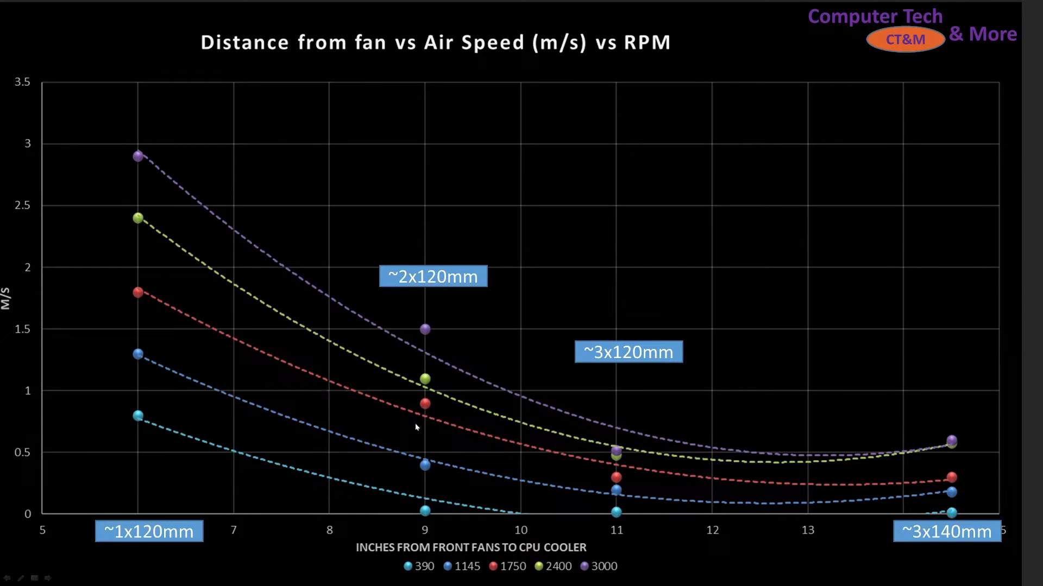
pyautogui.moveTo(423, 523)
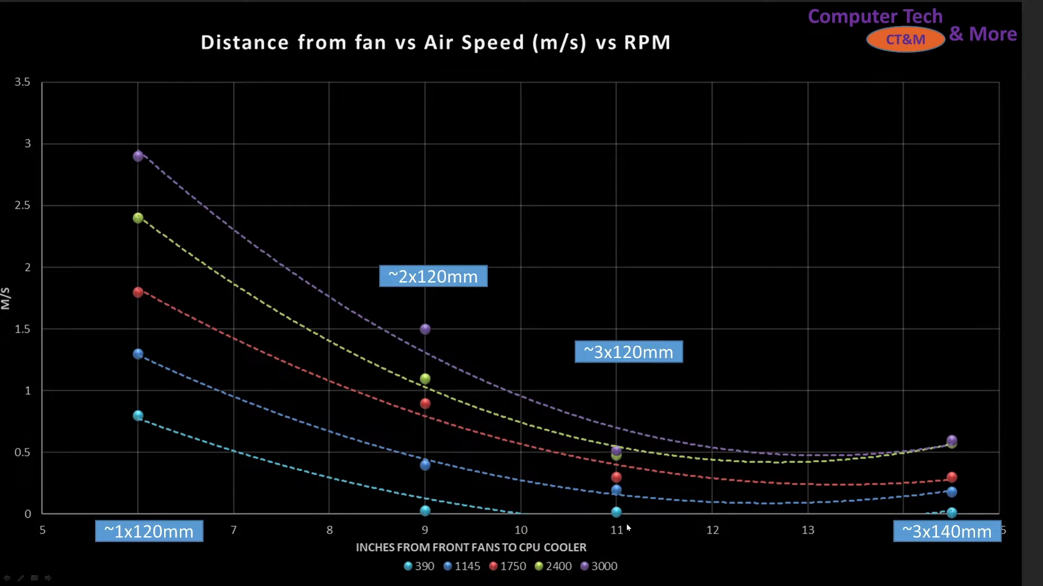
pyautogui.moveTo(606, 370)
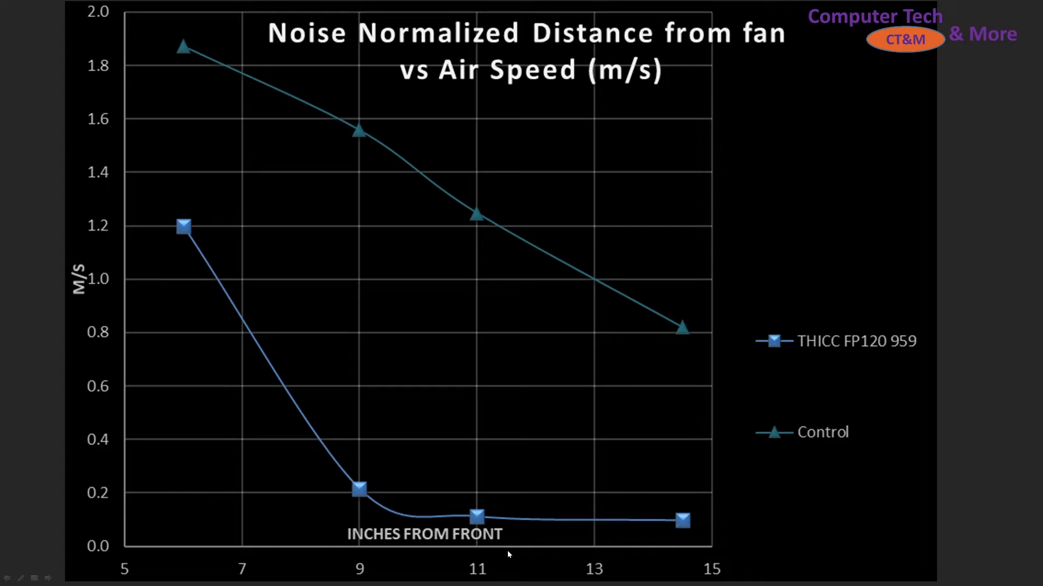
pyautogui.moveTo(172, 294)
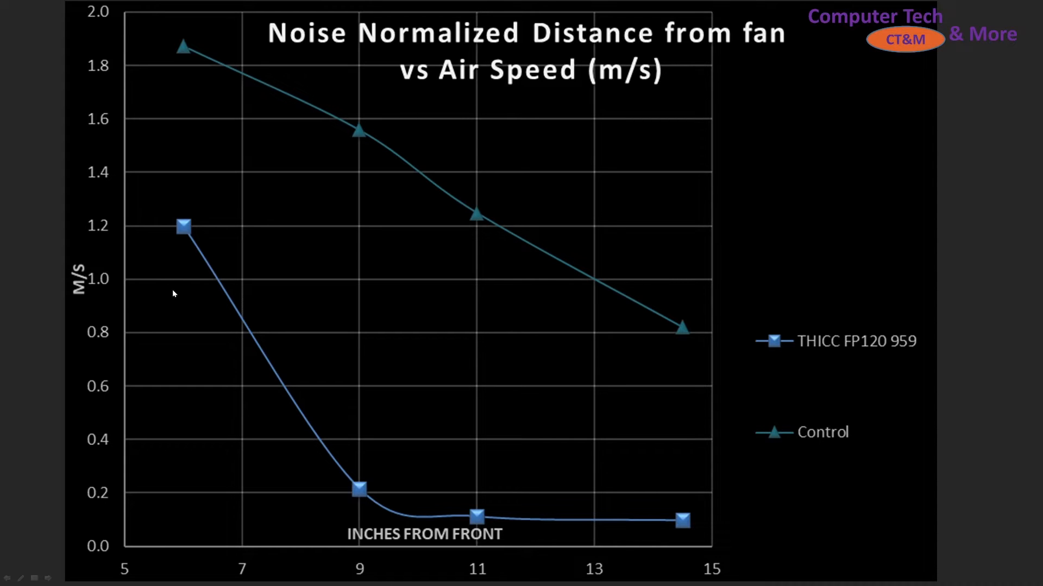
pyautogui.moveTo(488, 503)
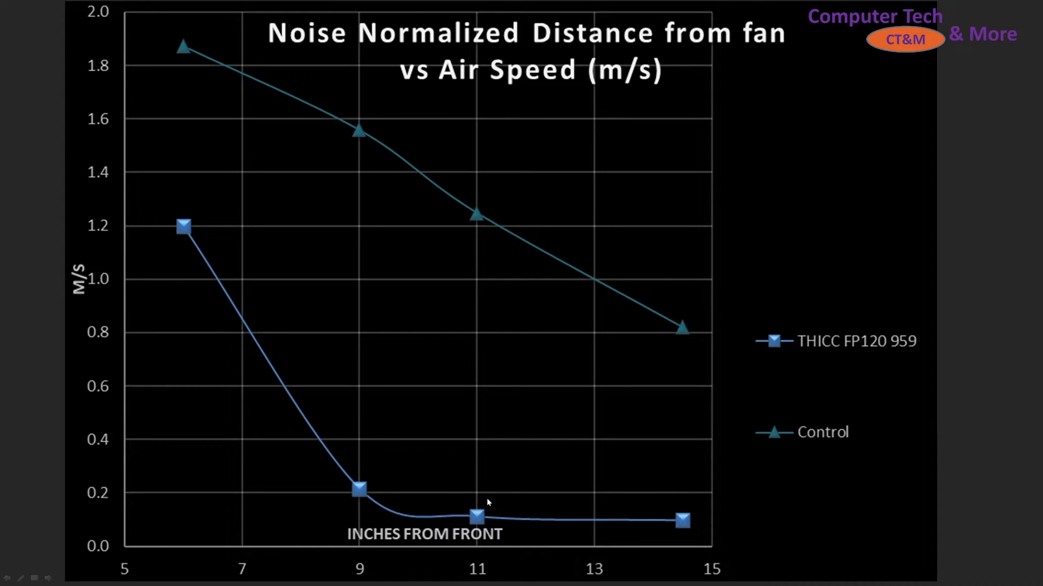
pyautogui.moveTo(145, 251)
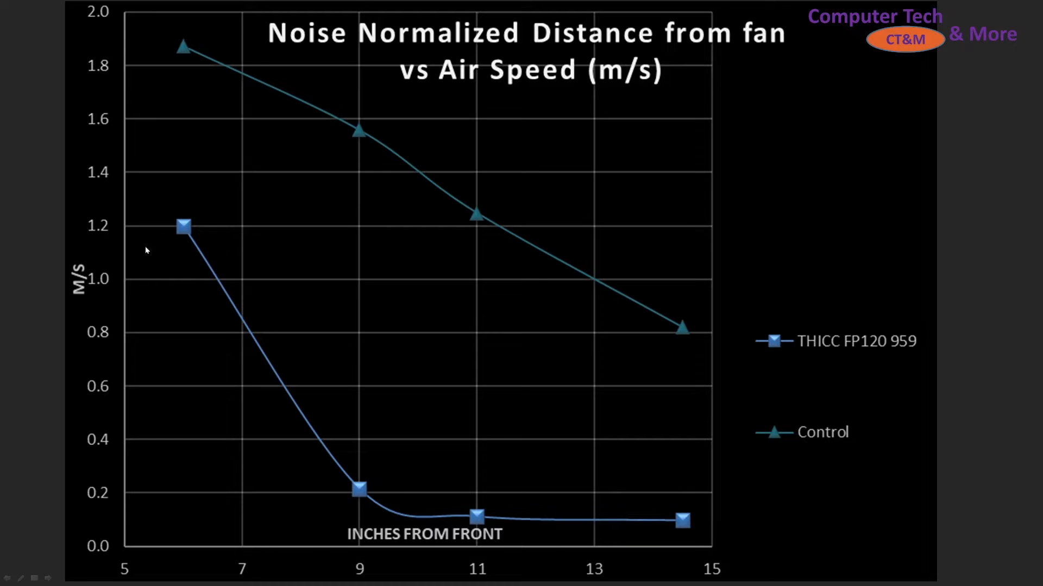
pyautogui.moveTo(664, 505)
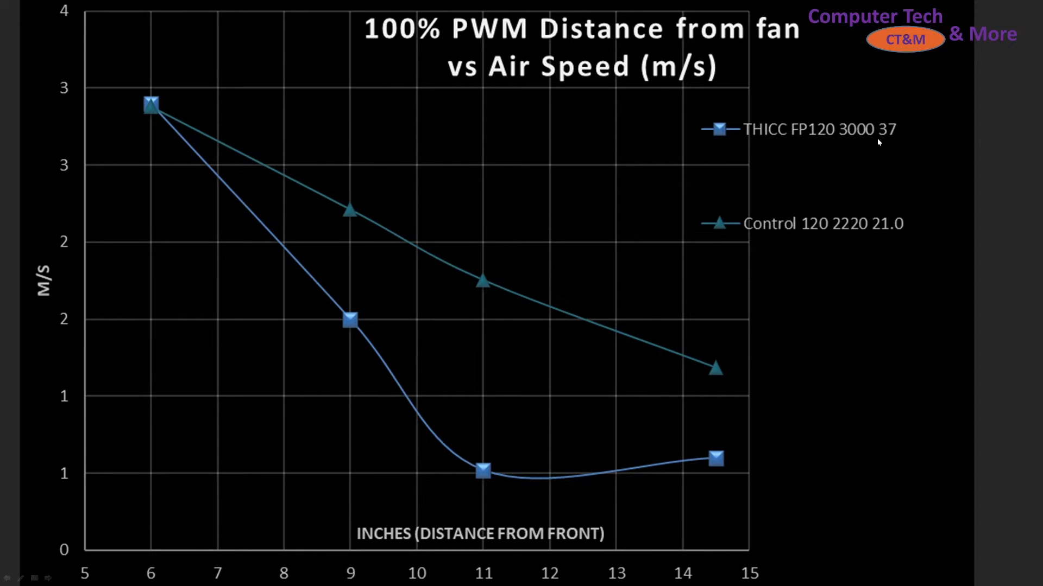
pyautogui.moveTo(884, 235)
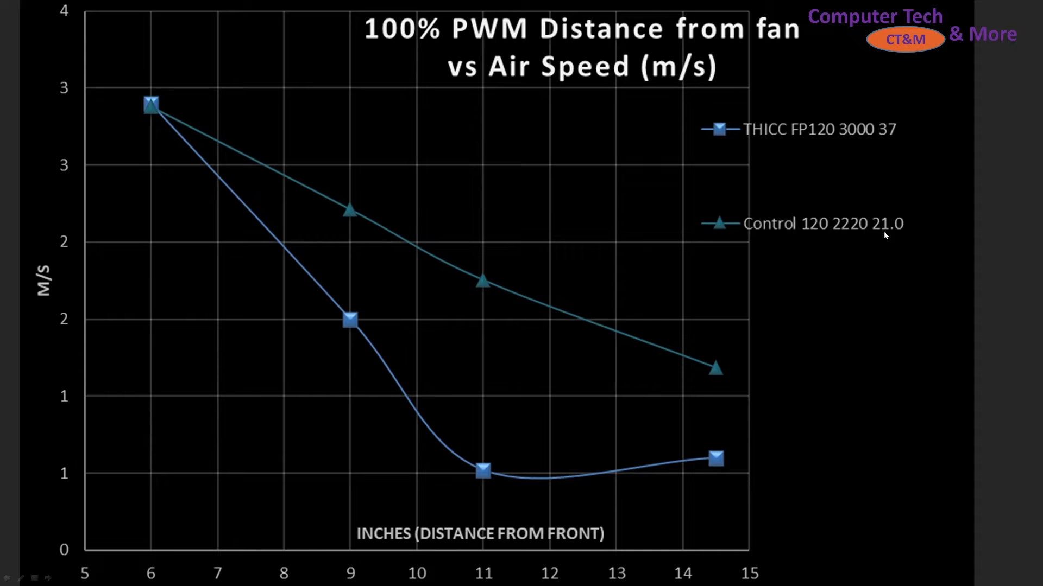
pyautogui.moveTo(992, 176)
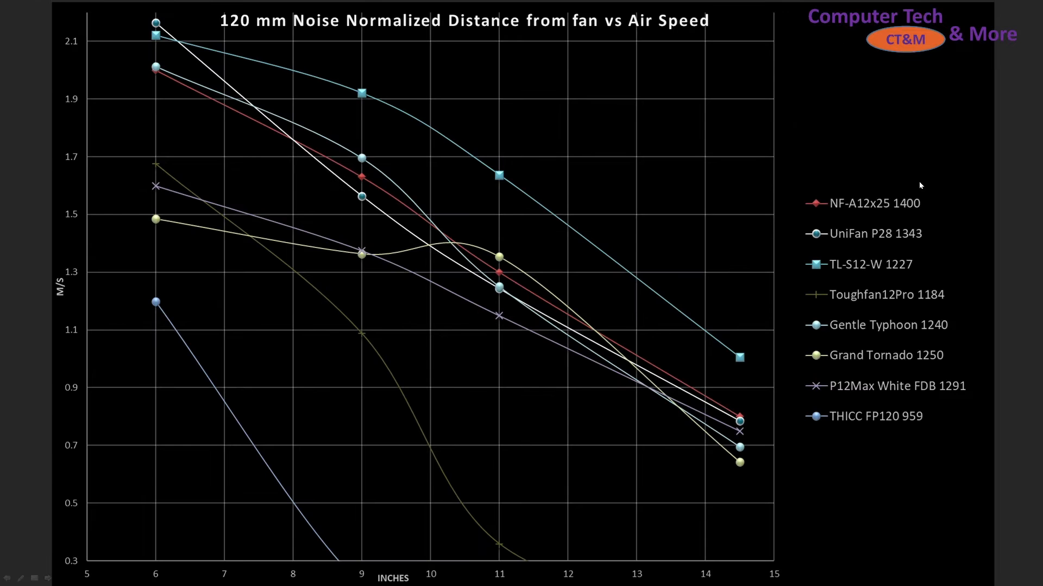
pyautogui.moveTo(54, 562)
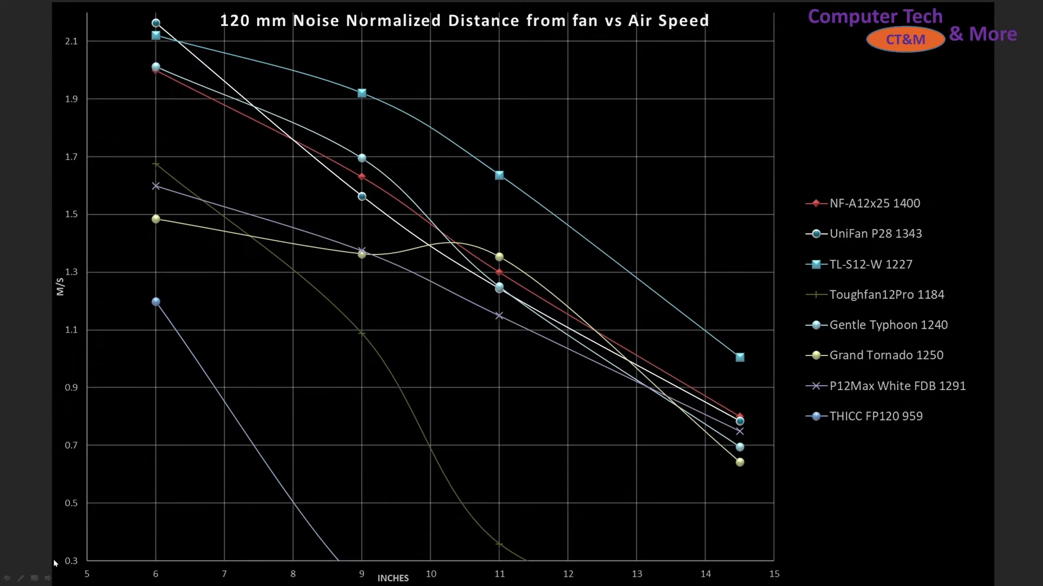
pyautogui.moveTo(75, 570)
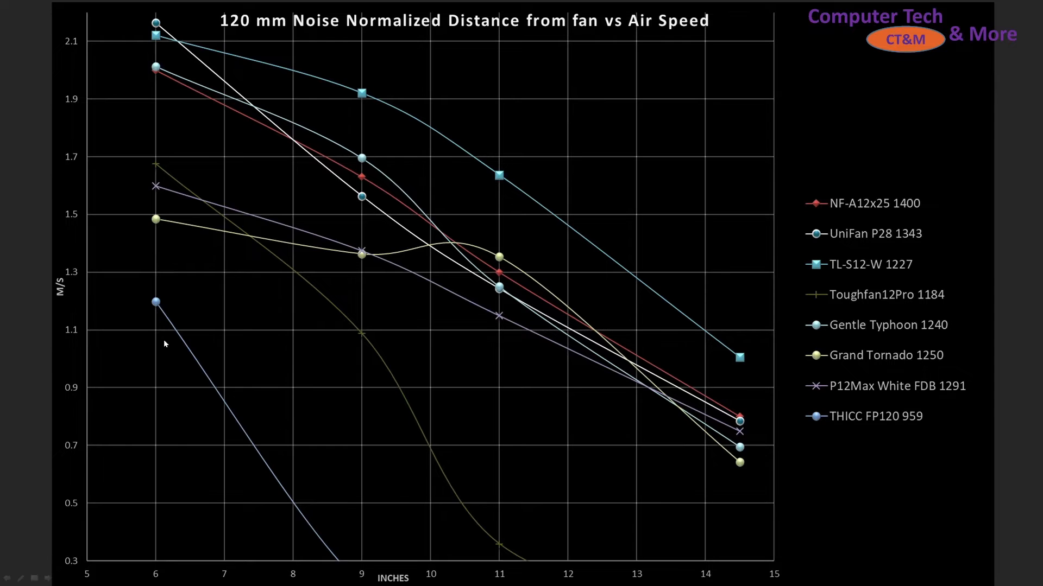
pyautogui.moveTo(292, 494)
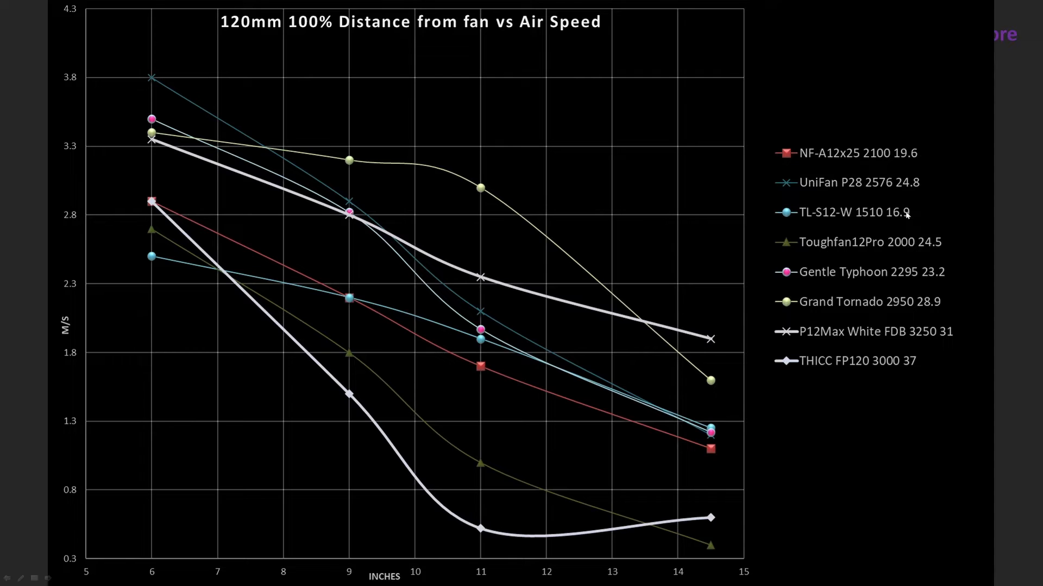
pyautogui.moveTo(939, 377)
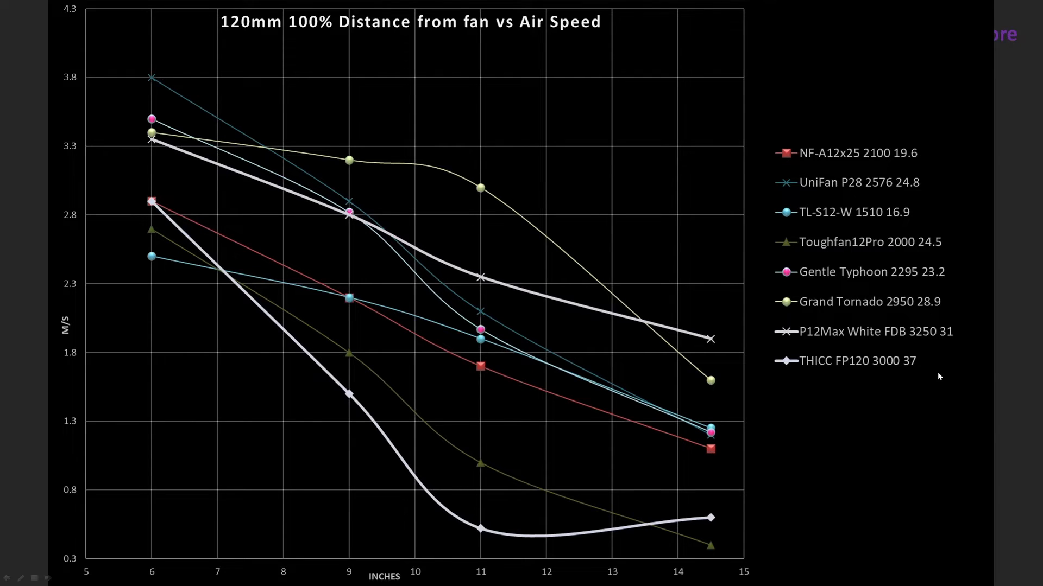
pyautogui.moveTo(573, 315)
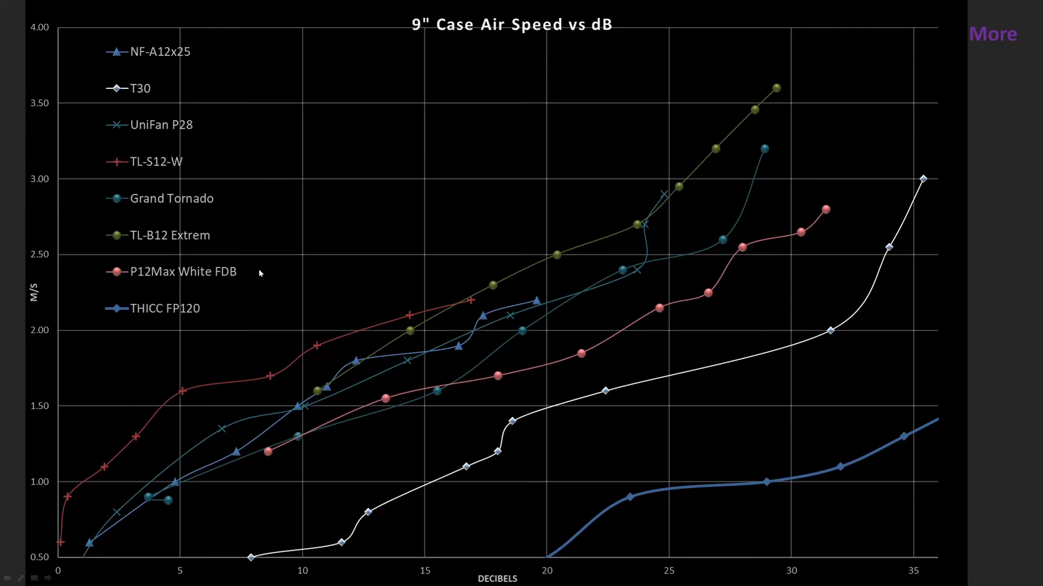
pyautogui.moveTo(644, 514)
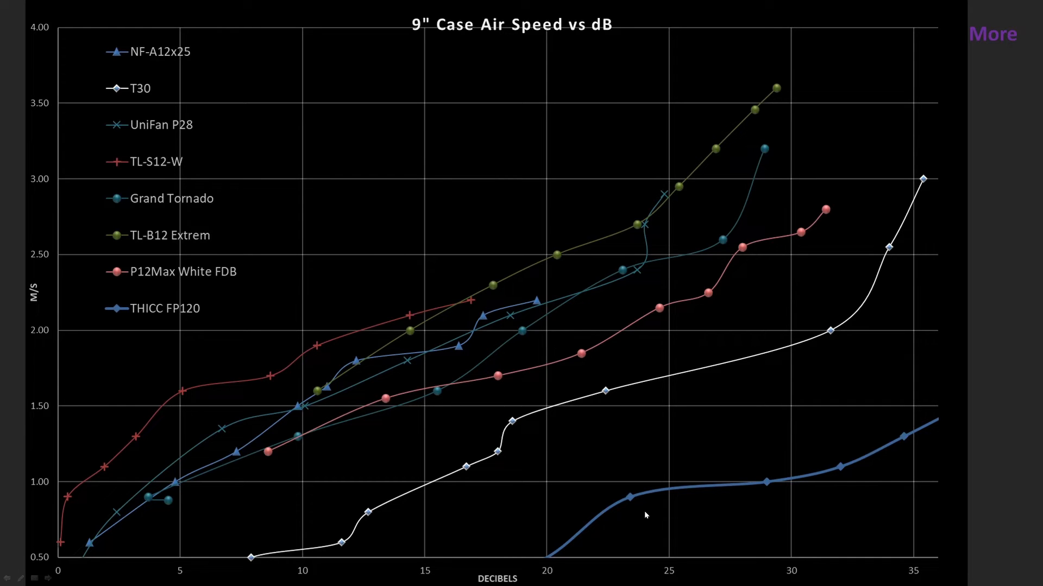
pyautogui.moveTo(925, 432)
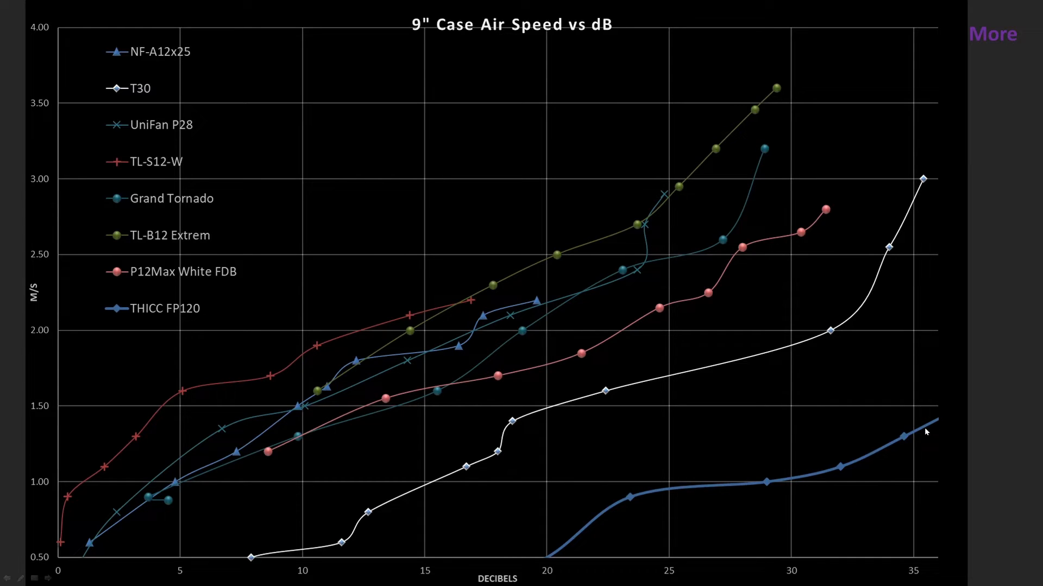
pyautogui.moveTo(891, 455)
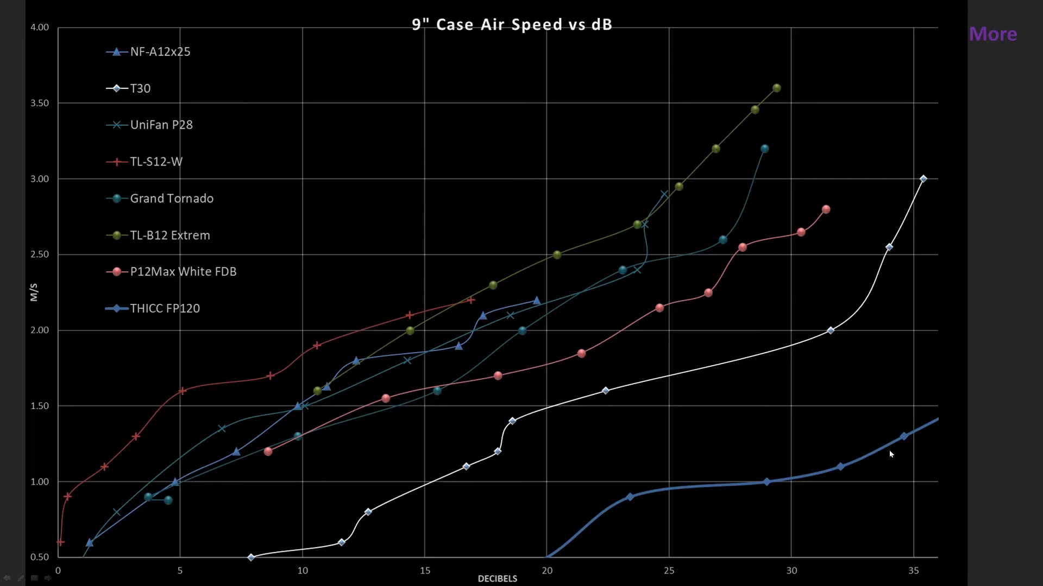
pyautogui.moveTo(896, 520)
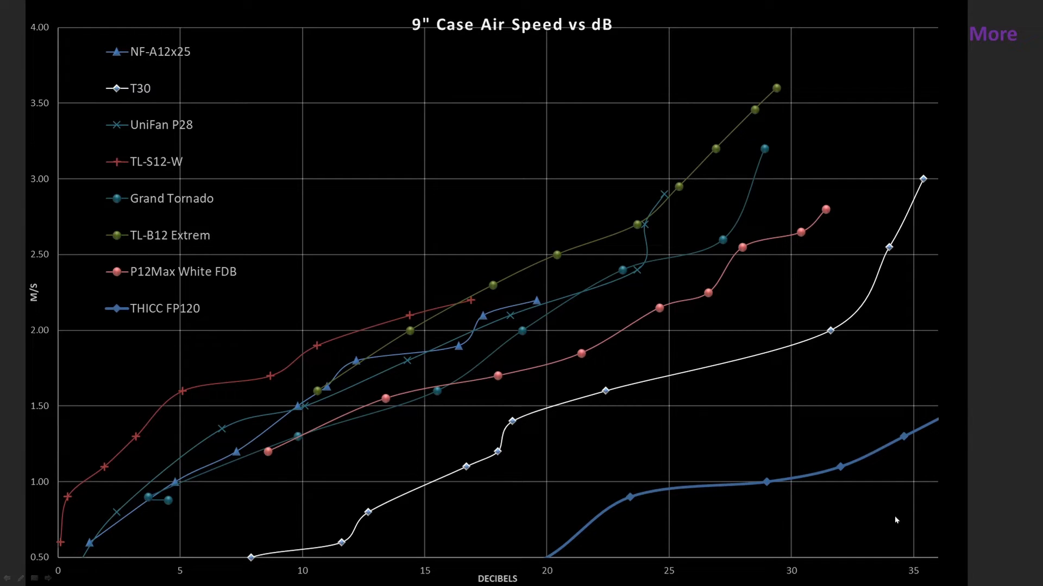
pyautogui.moveTo(992, 538)
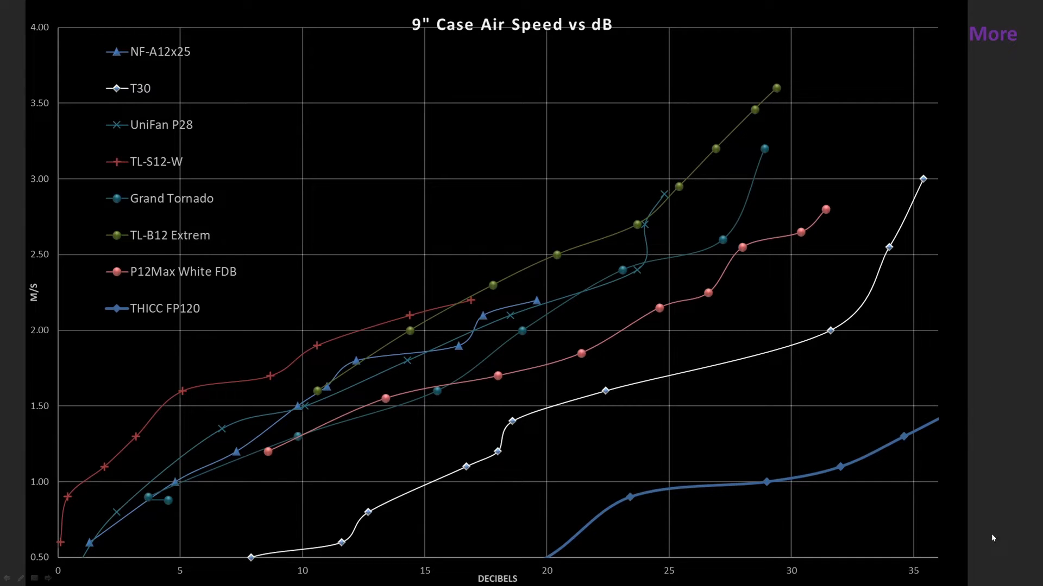
pyautogui.moveTo(981, 530)
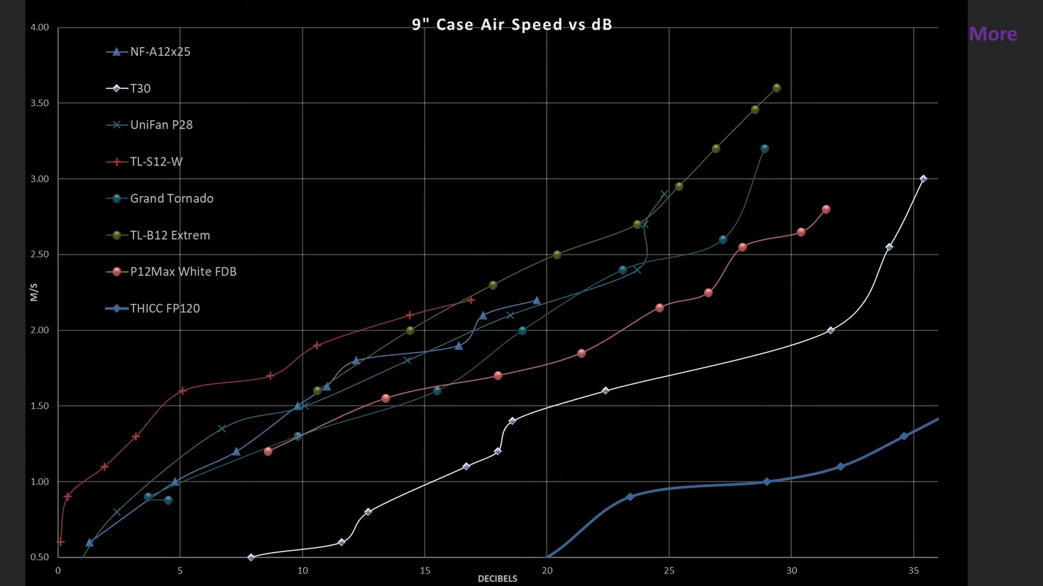
pyautogui.moveTo(691, 458)
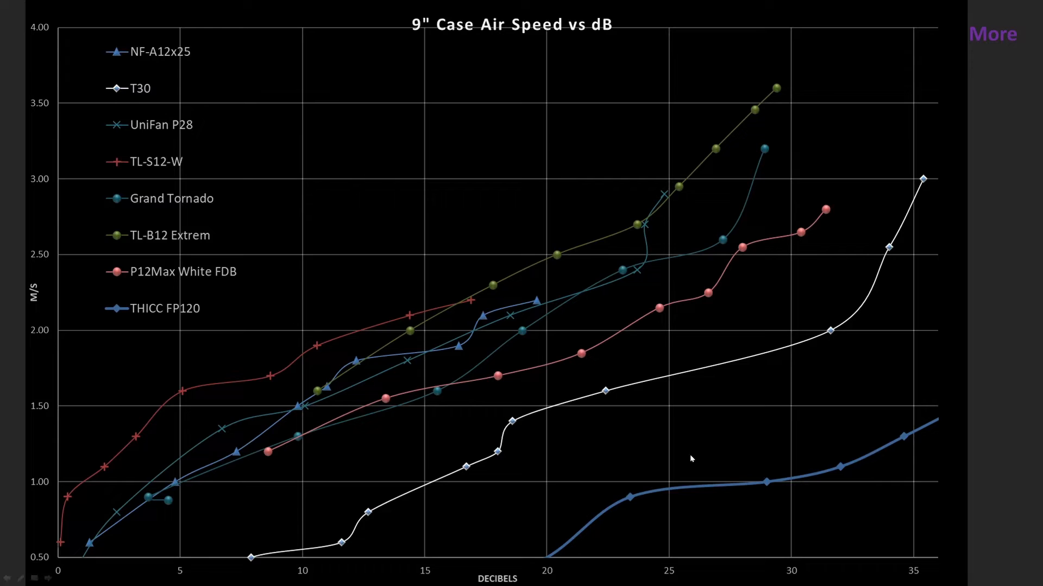
pyautogui.moveTo(194, 175)
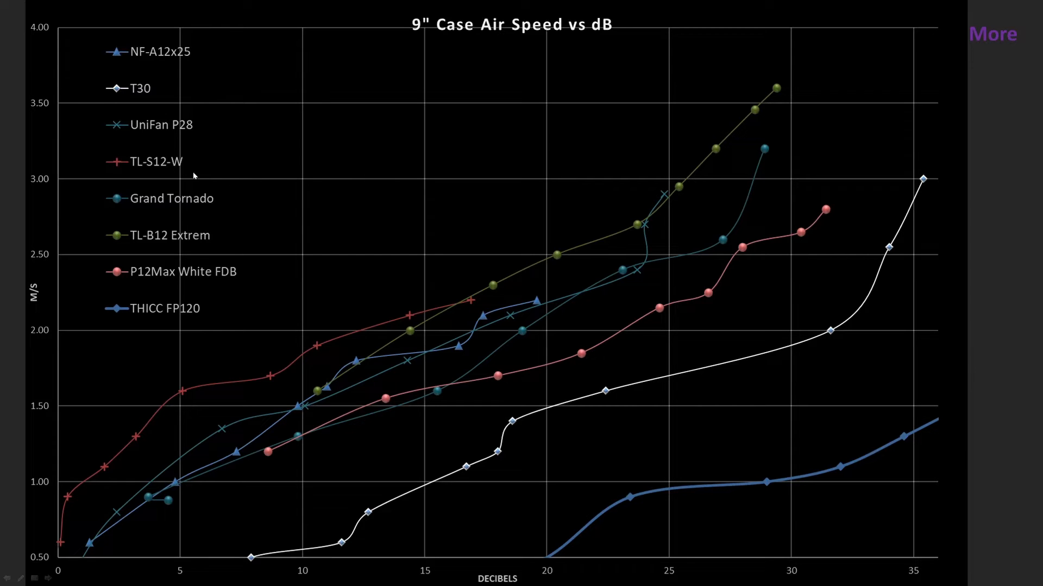
pyautogui.moveTo(441, 452)
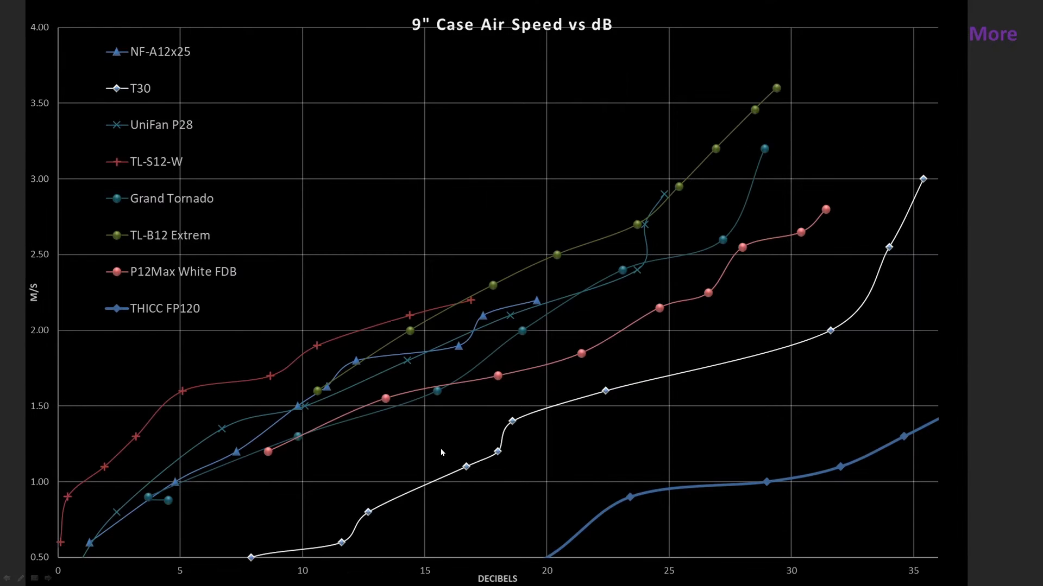
pyautogui.moveTo(561, 464)
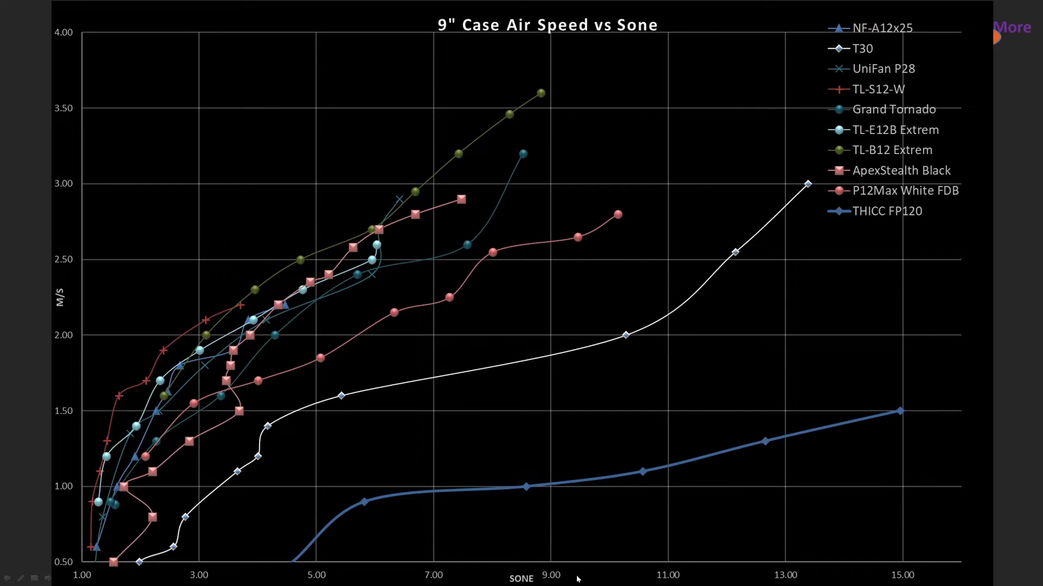
pyautogui.moveTo(572, 579)
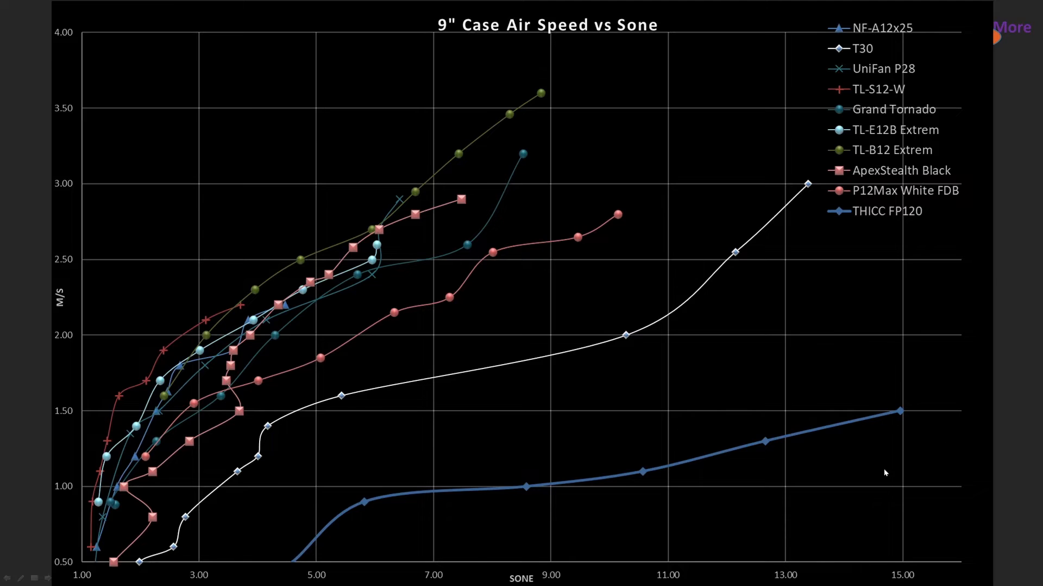
pyautogui.moveTo(930, 443)
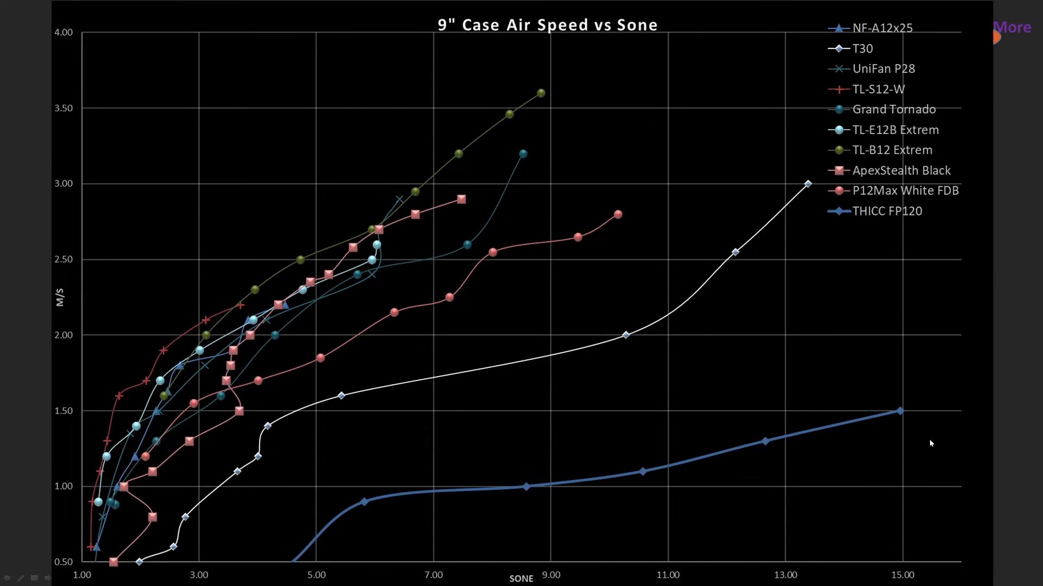
pyautogui.moveTo(382, 389)
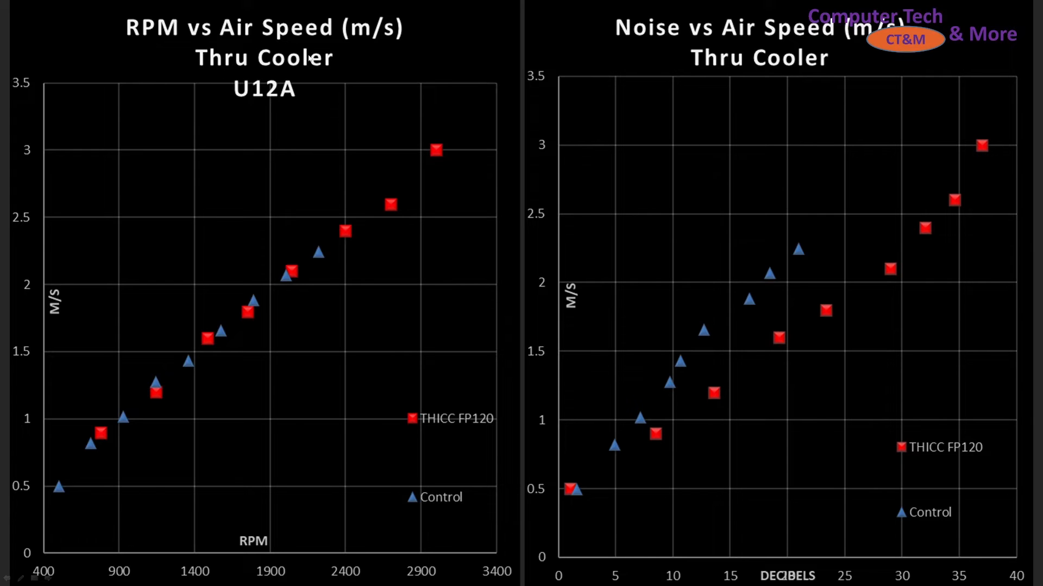
pyautogui.moveTo(317, 281)
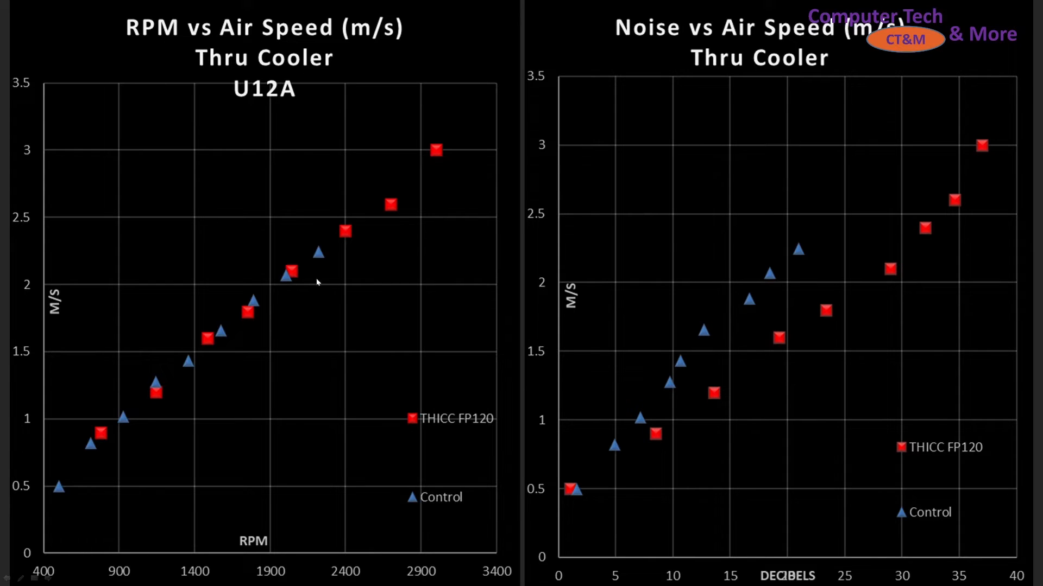
pyautogui.moveTo(206, 246)
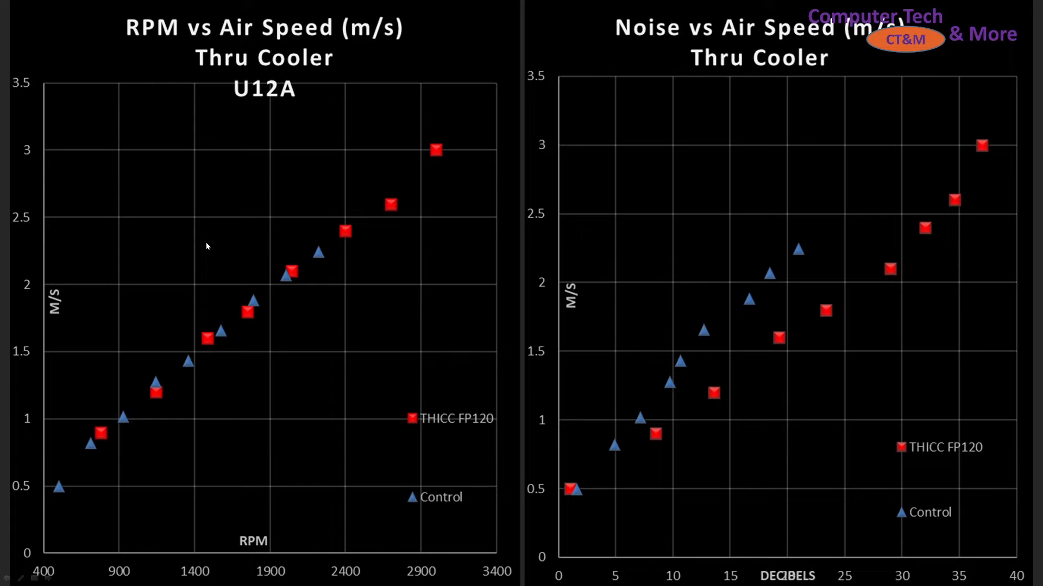
pyautogui.moveTo(177, 455)
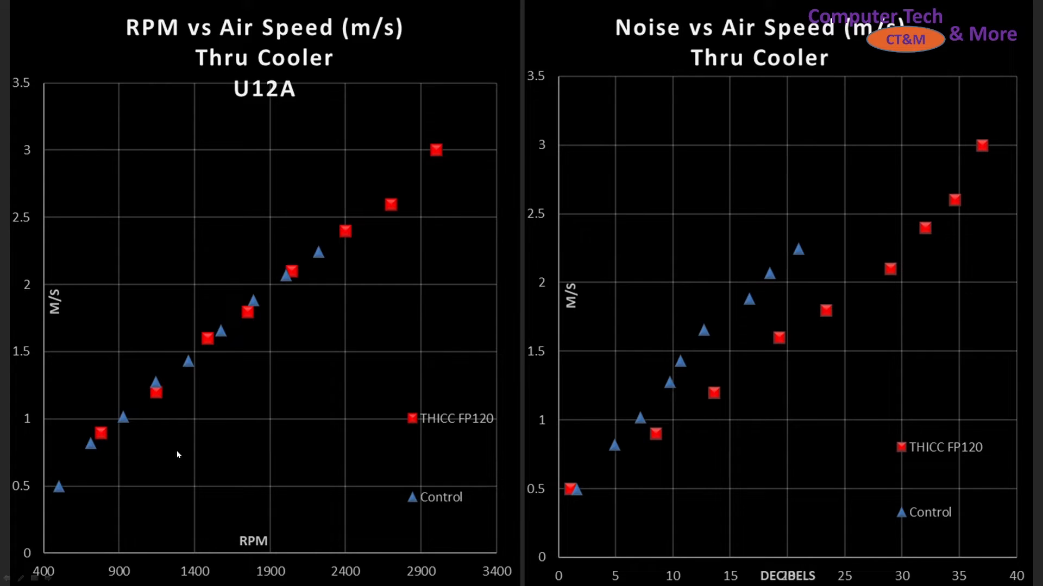
pyautogui.moveTo(341, 286)
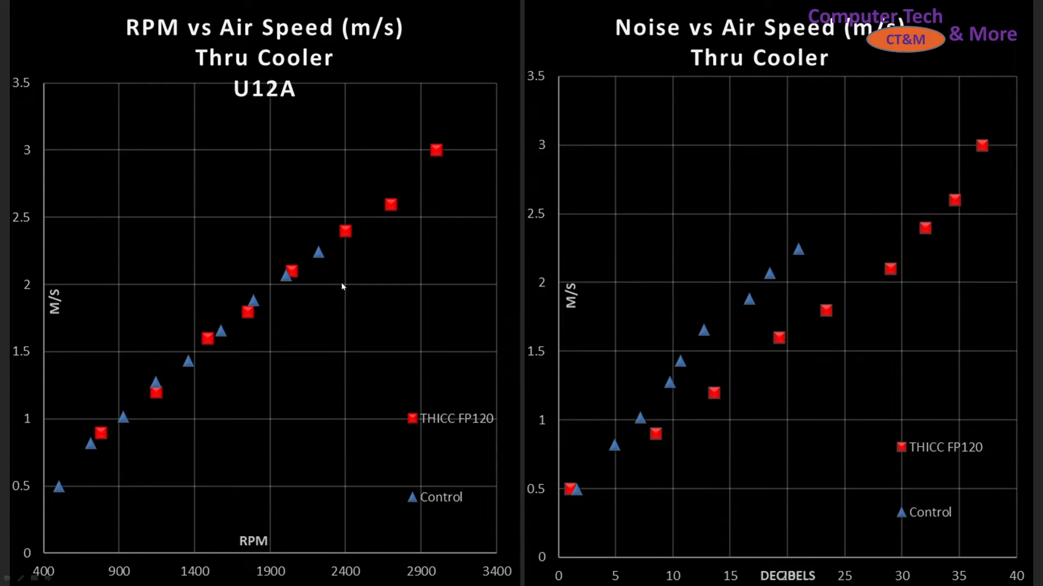
pyautogui.moveTo(234, 301)
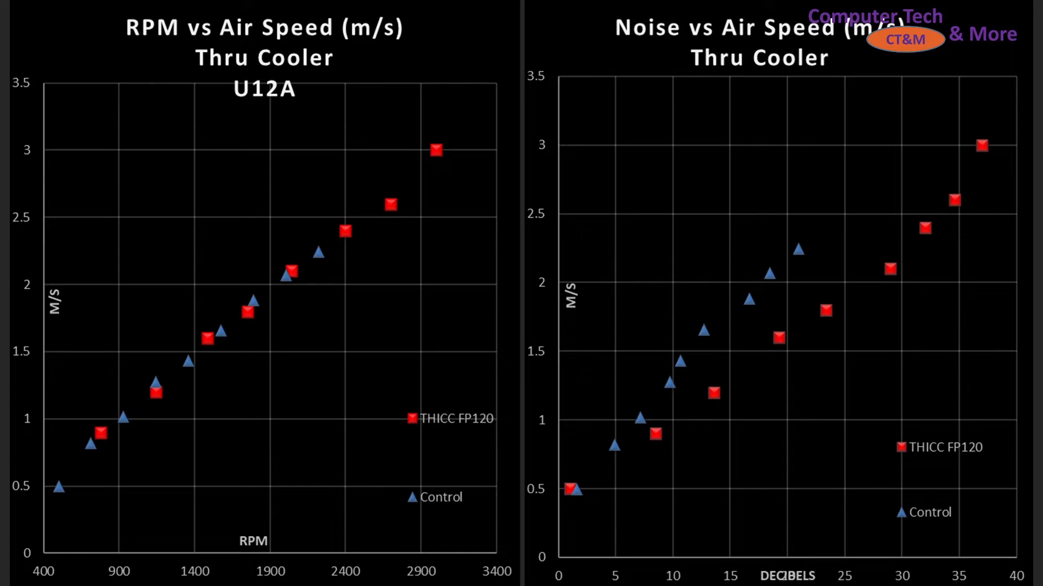
pyautogui.moveTo(568, 272)
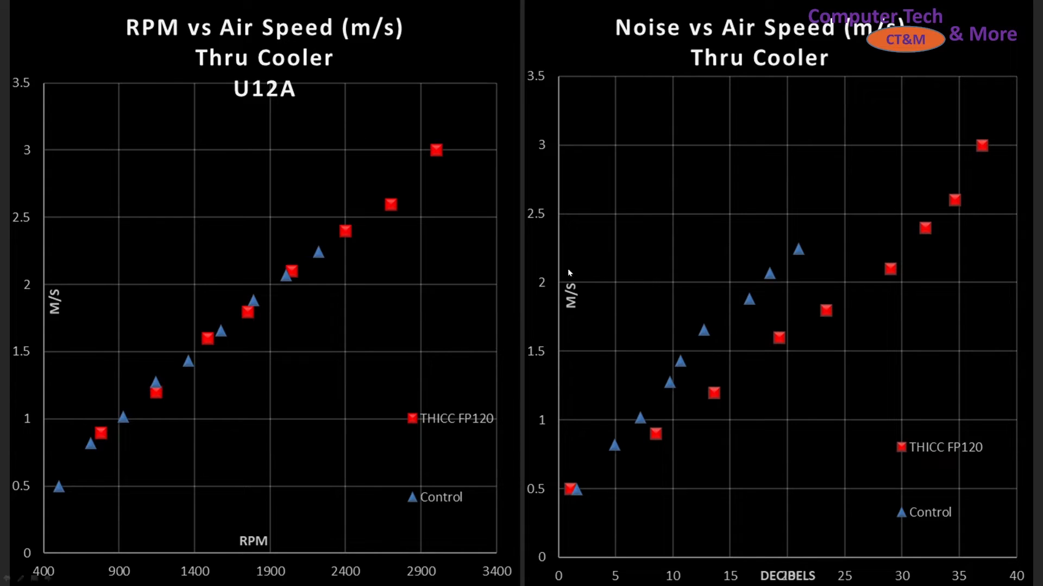
pyautogui.moveTo(682, 237)
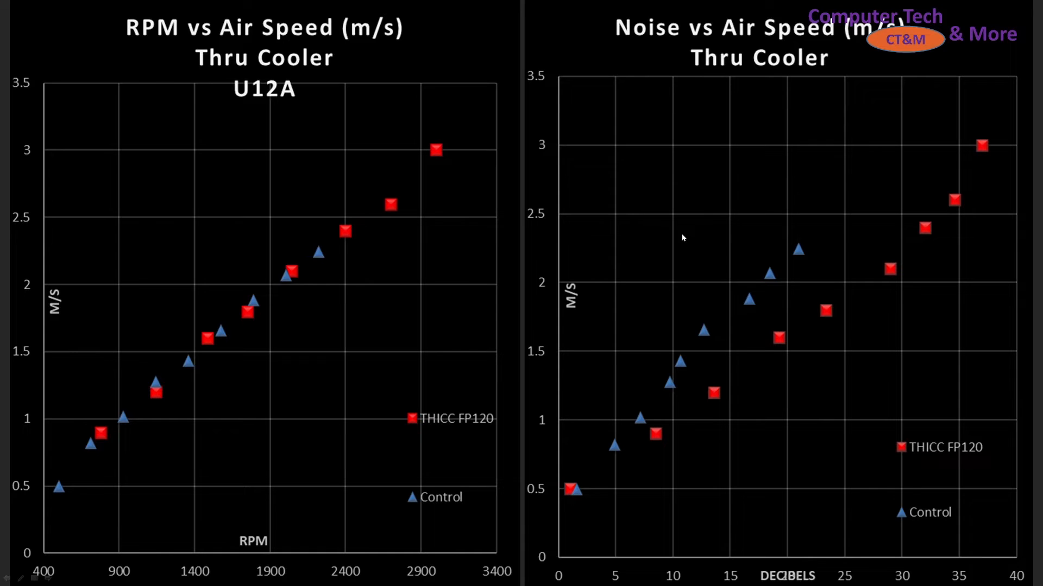
pyautogui.moveTo(842, 50)
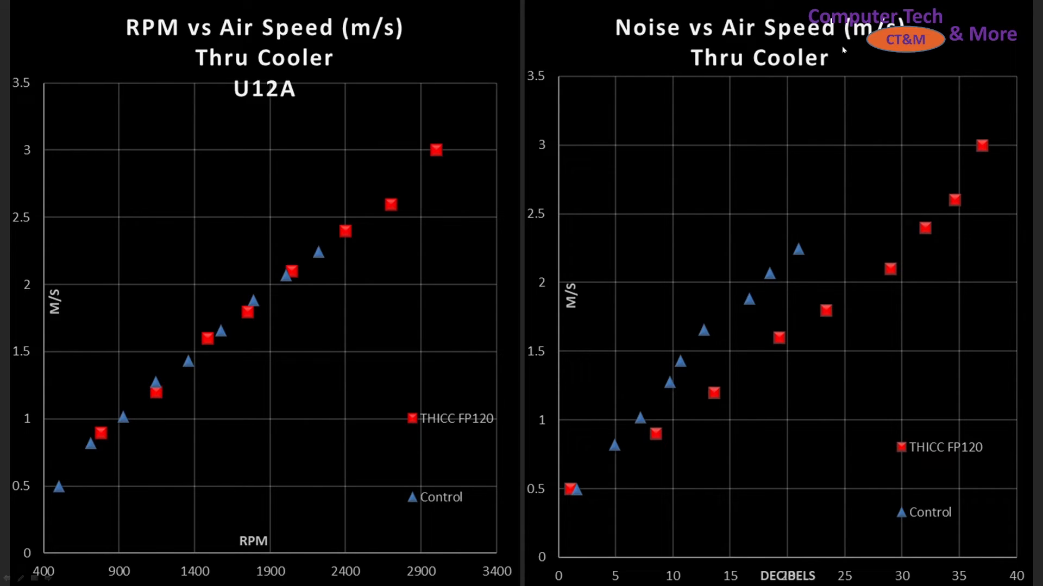
pyautogui.moveTo(811, 550)
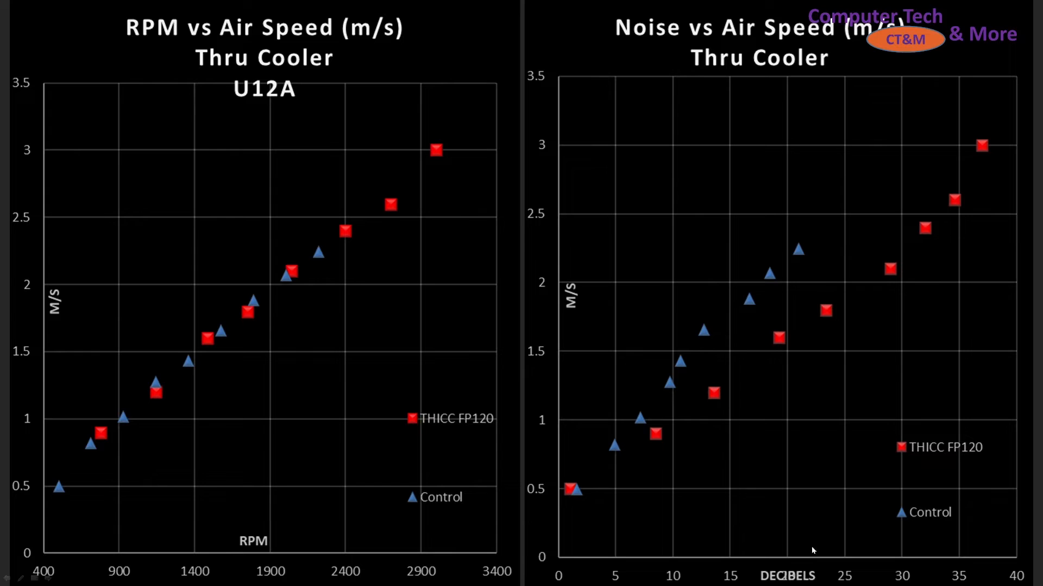
pyautogui.moveTo(612, 430)
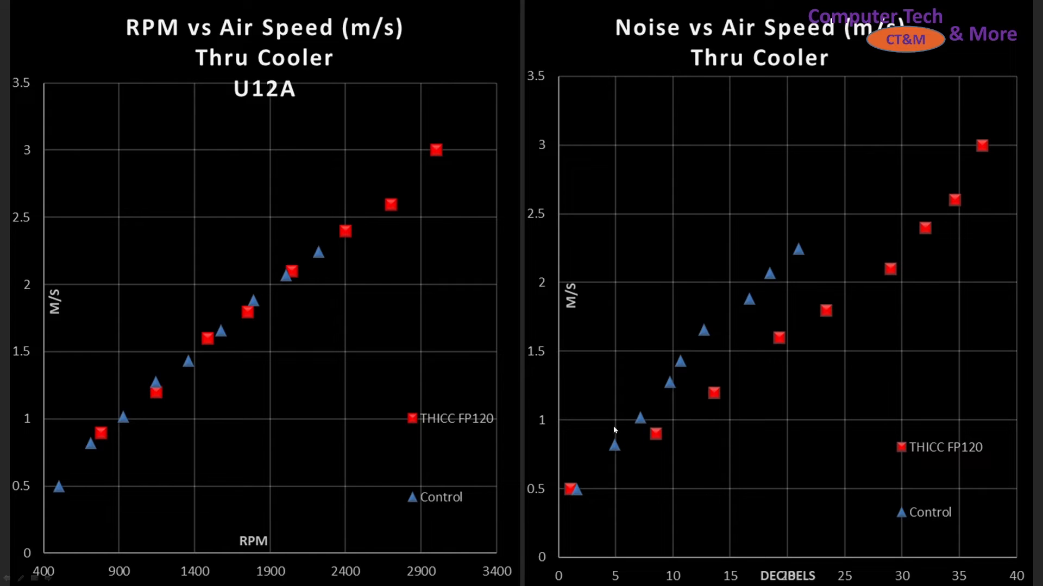
pyautogui.moveTo(861, 298)
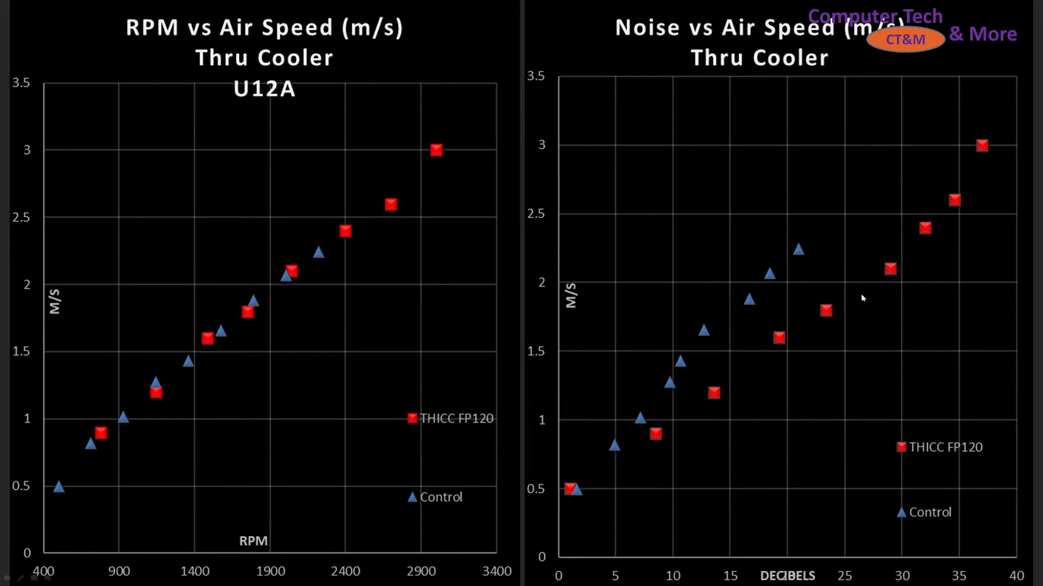
pyautogui.moveTo(742, 279)
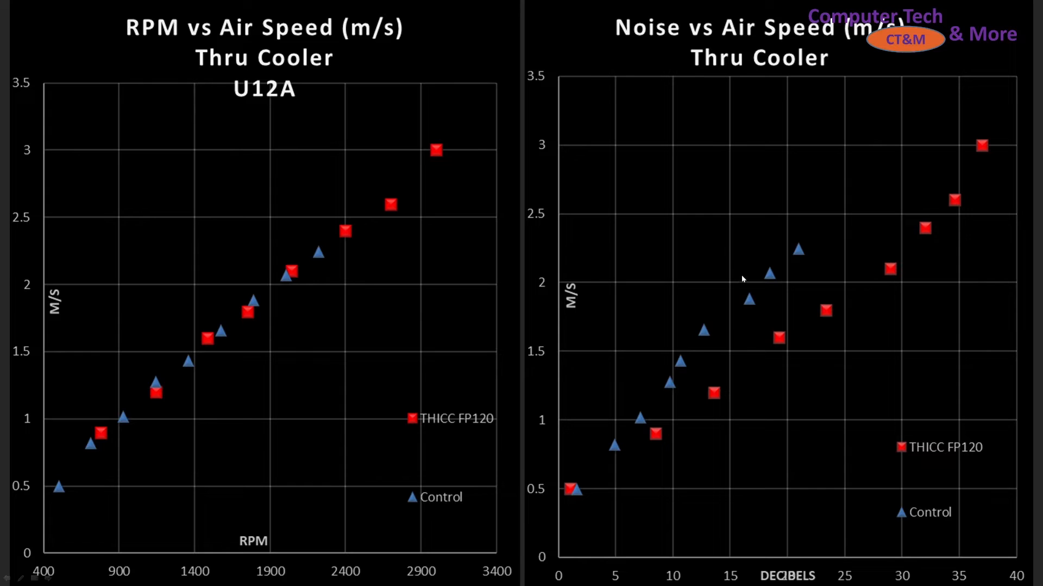
pyautogui.moveTo(749, 288)
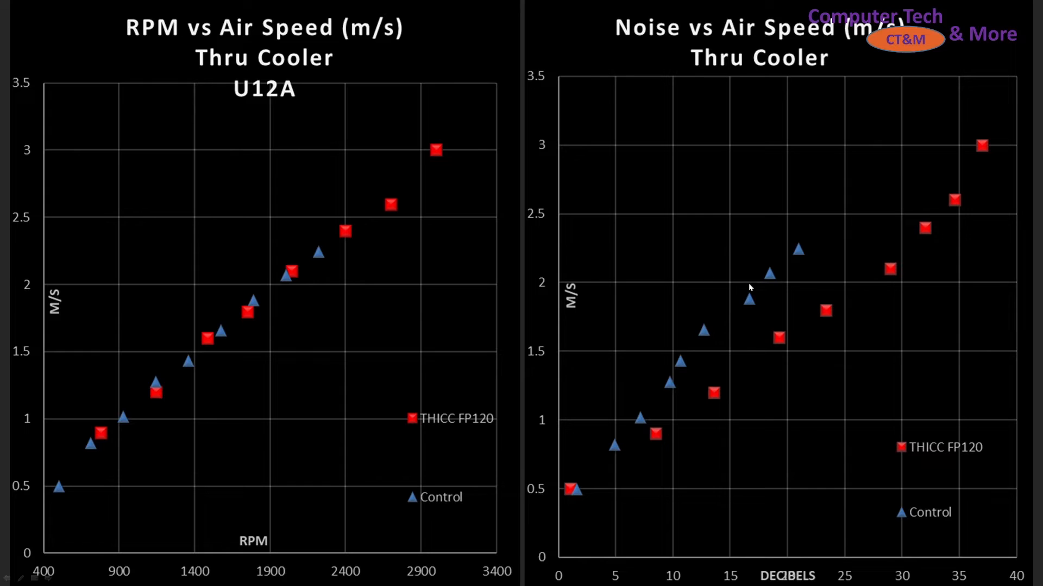
pyautogui.moveTo(922, 298)
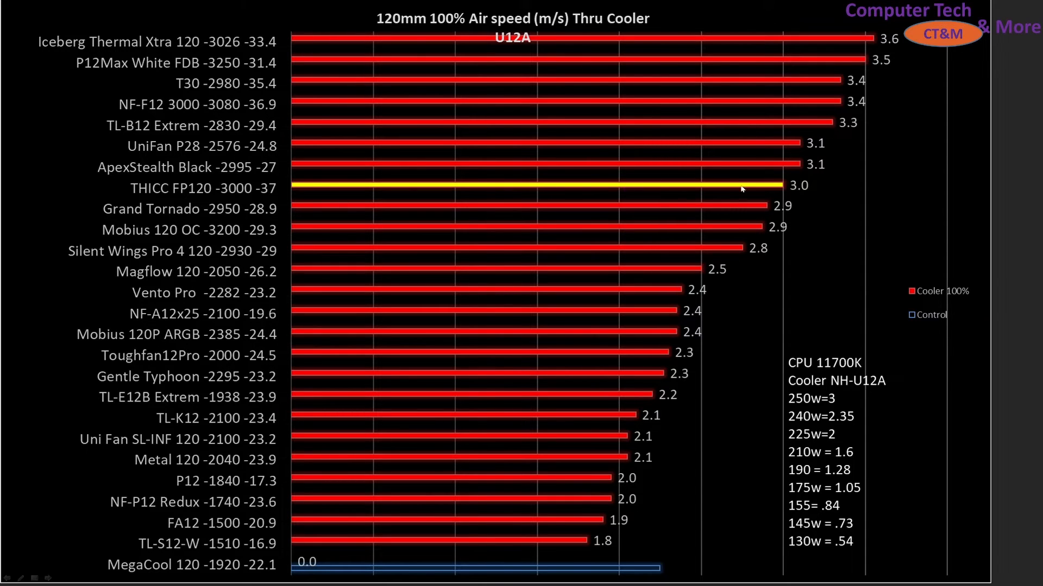
pyautogui.moveTo(335, 70)
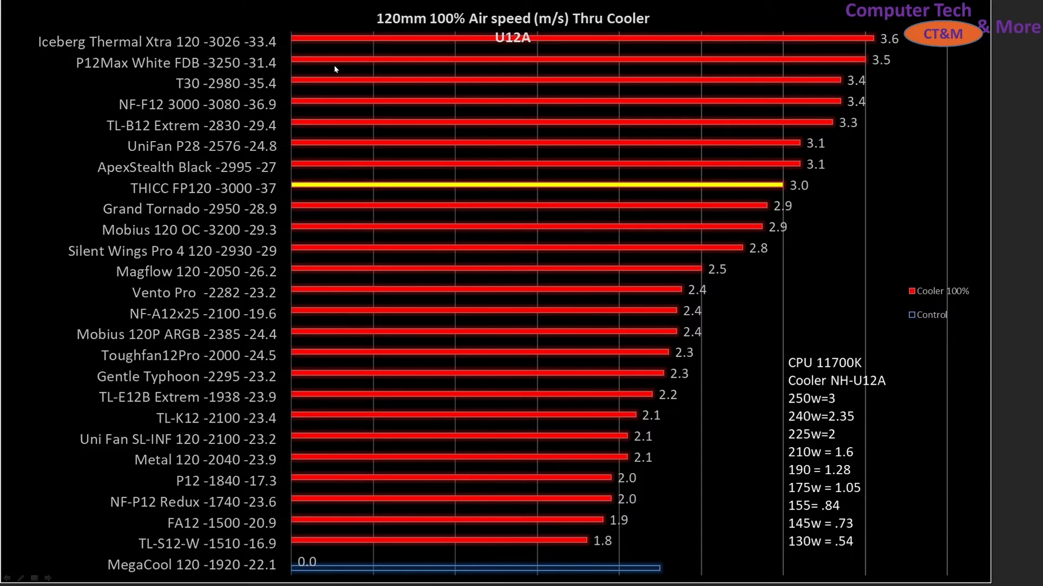
pyautogui.moveTo(812, 191)
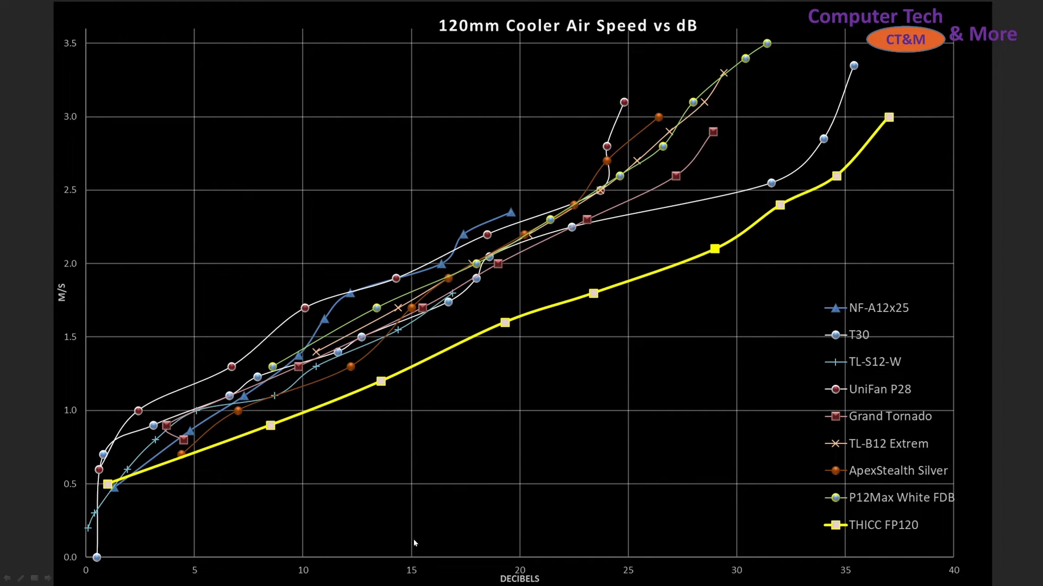
pyautogui.moveTo(394, 393)
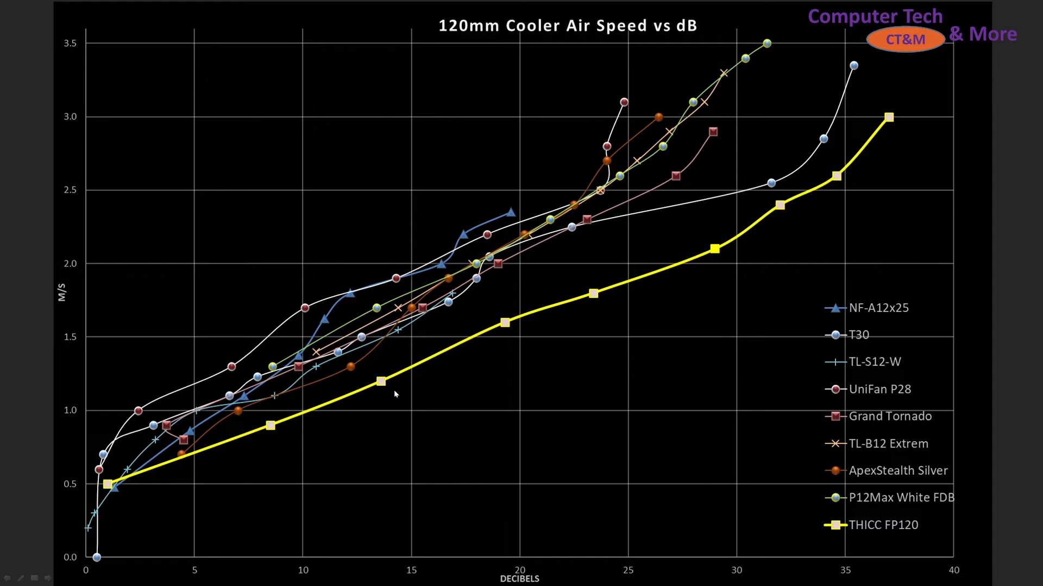
pyautogui.moveTo(388, 319)
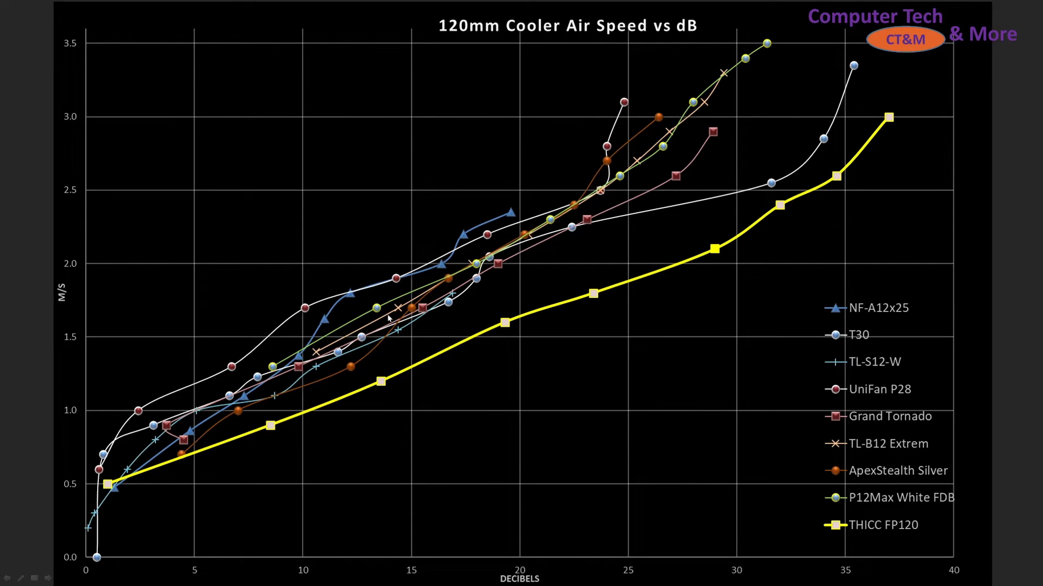
pyautogui.moveTo(551, 310)
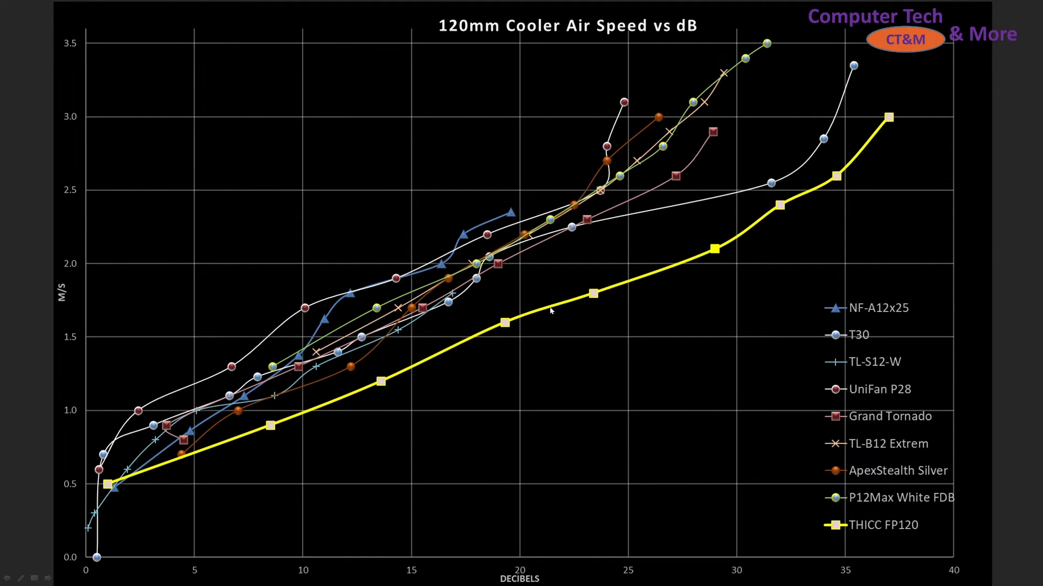
pyautogui.moveTo(709, 221)
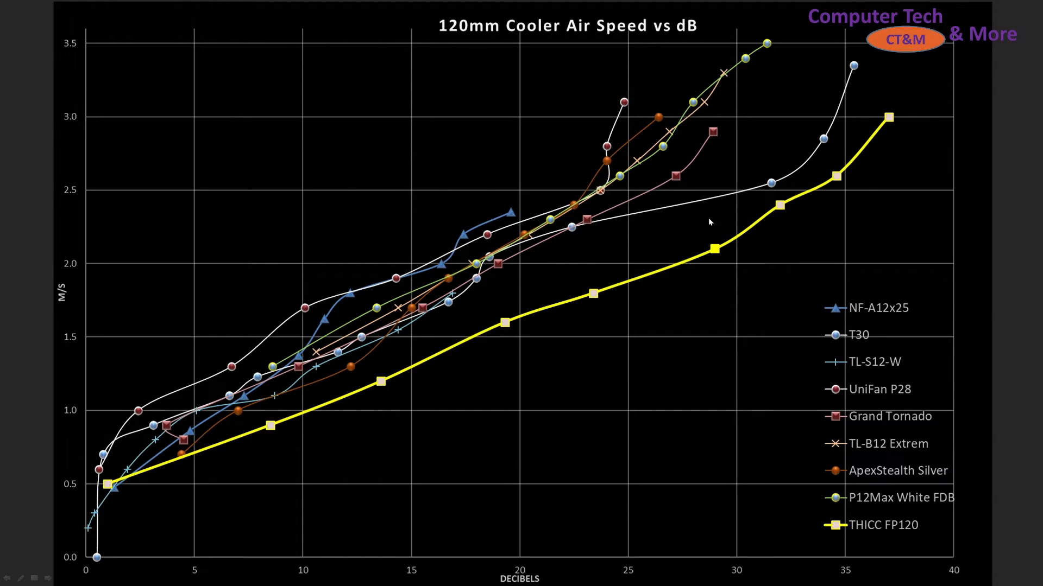
pyautogui.moveTo(807, 193)
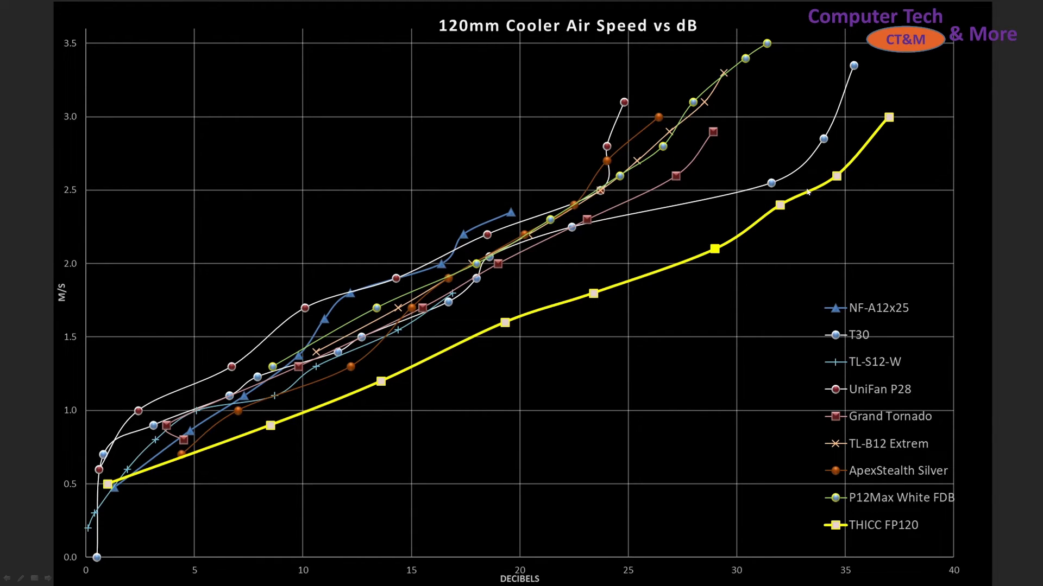
pyautogui.moveTo(768, 201)
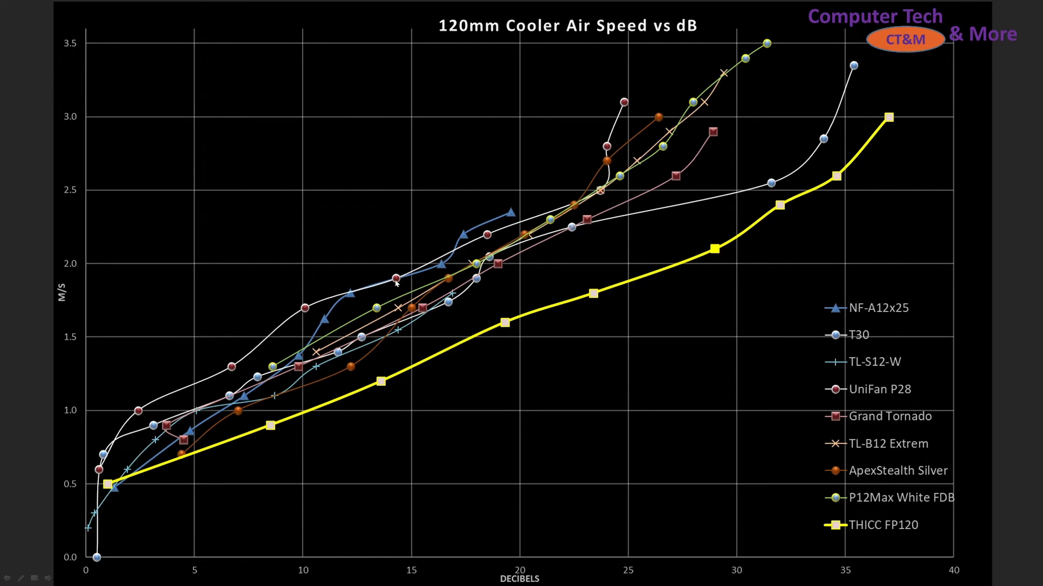
pyautogui.moveTo(247, 348)
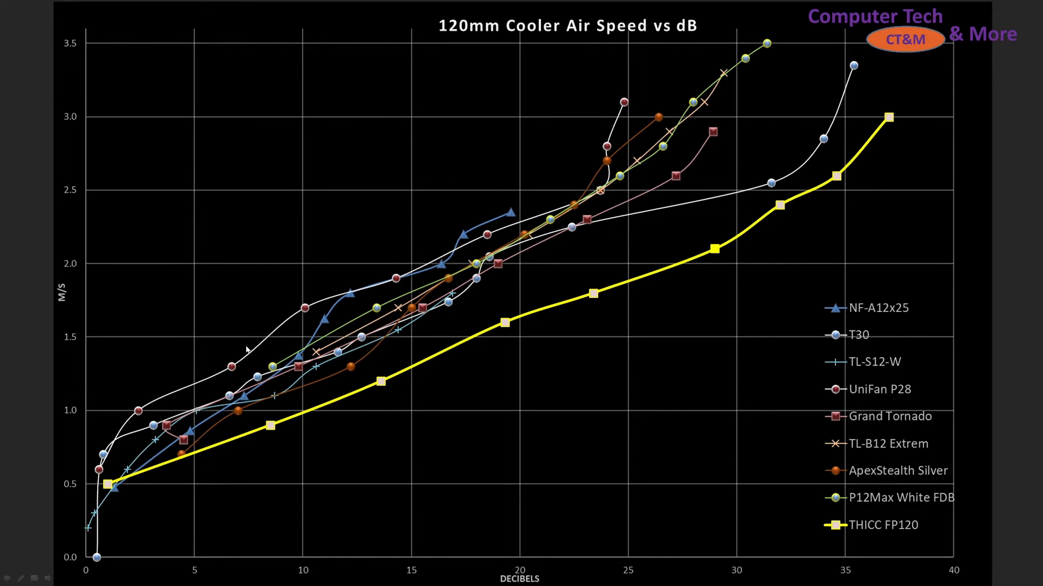
pyautogui.moveTo(466, 300)
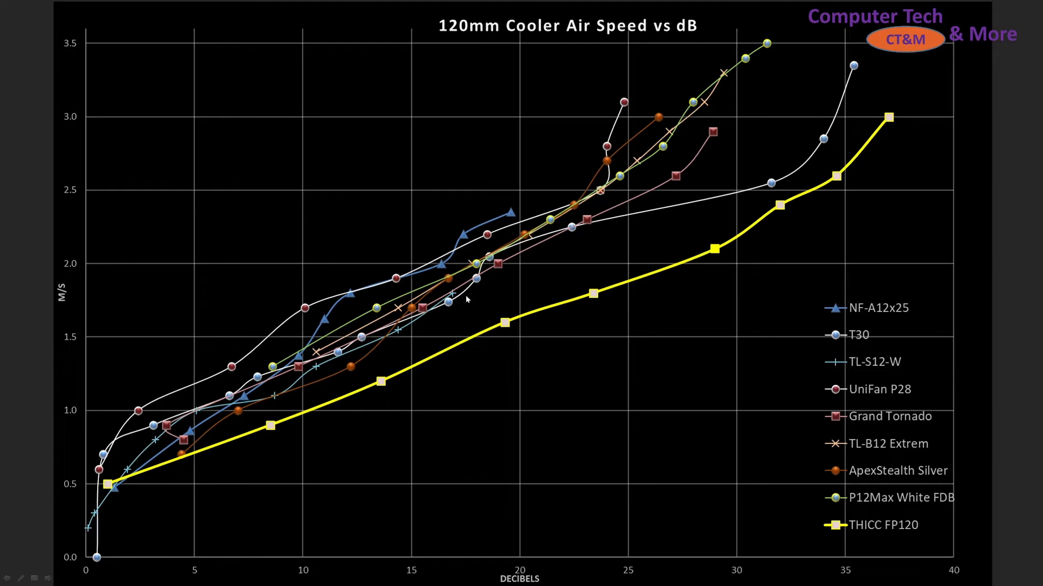
pyautogui.moveTo(531, 260)
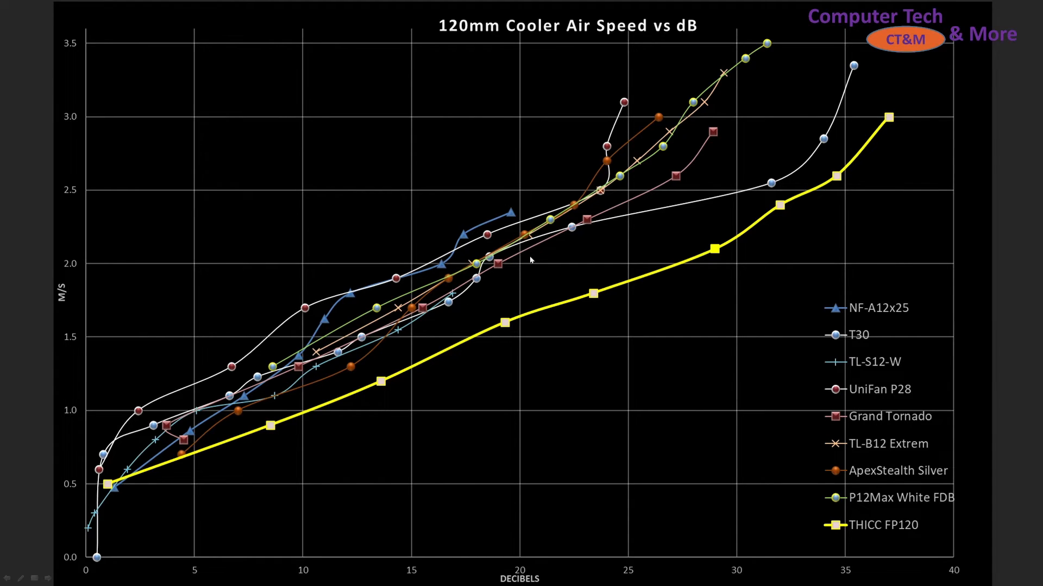
pyautogui.moveTo(159, 416)
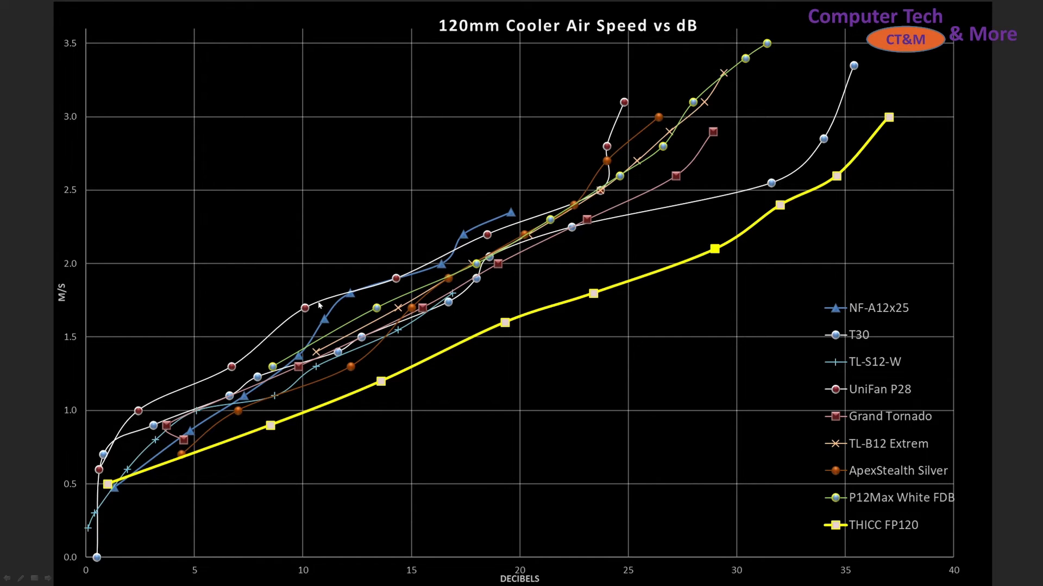
pyautogui.moveTo(898, 459)
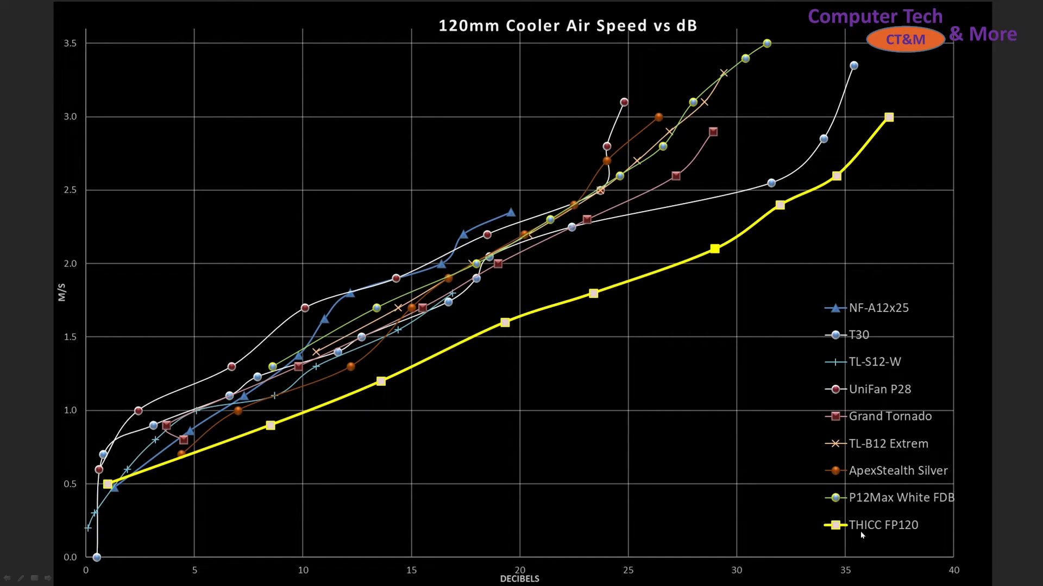
pyautogui.moveTo(913, 503)
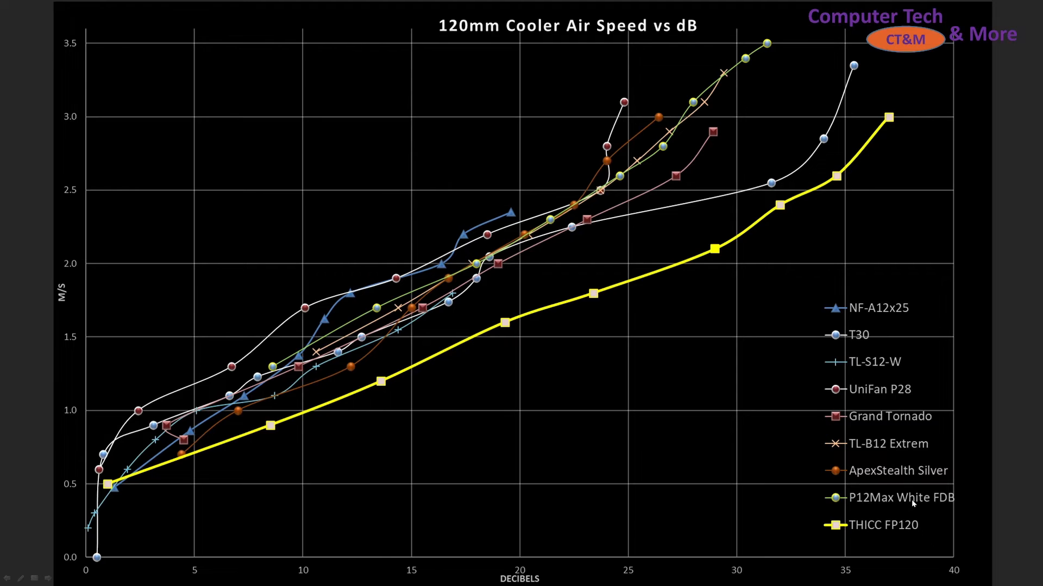
pyautogui.moveTo(526, 266)
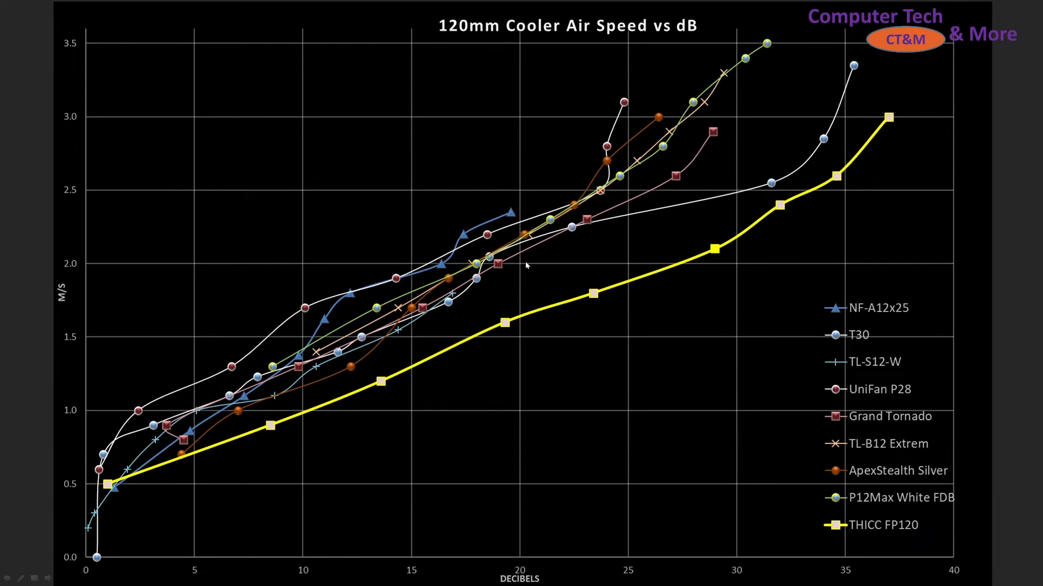
pyautogui.moveTo(718, 331)
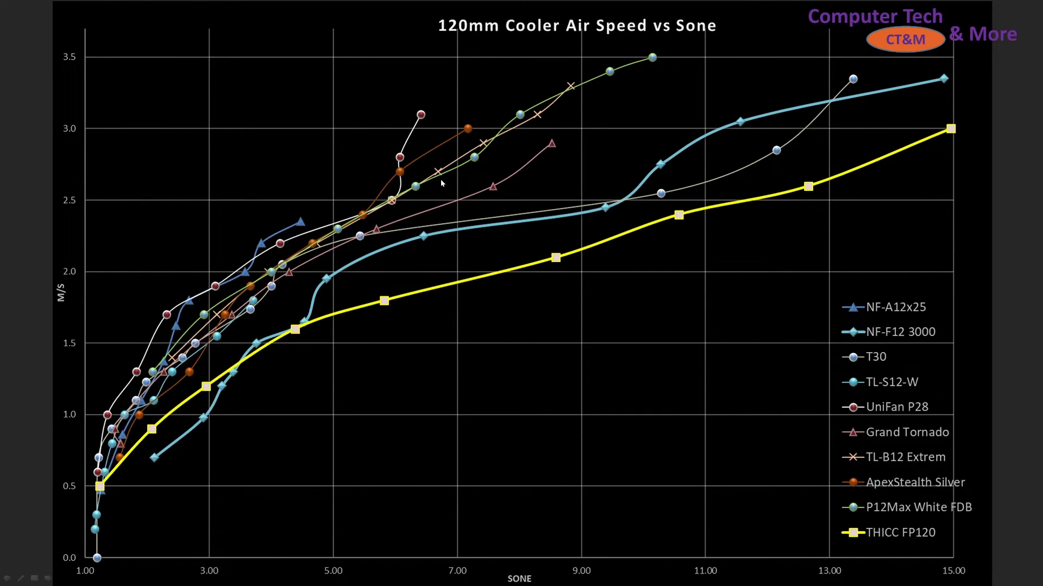
pyautogui.moveTo(631, 257)
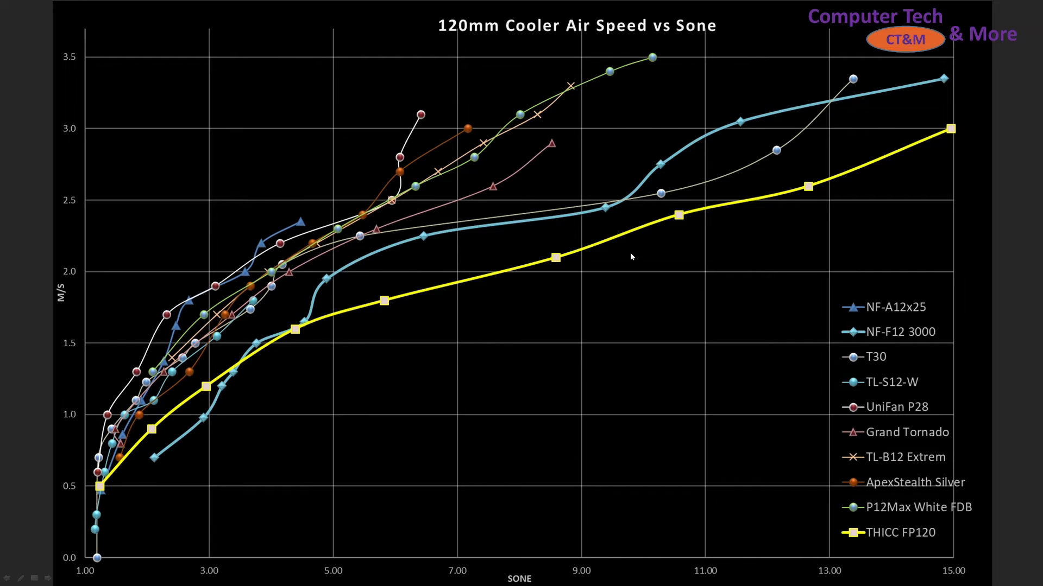
pyautogui.moveTo(602, 288)
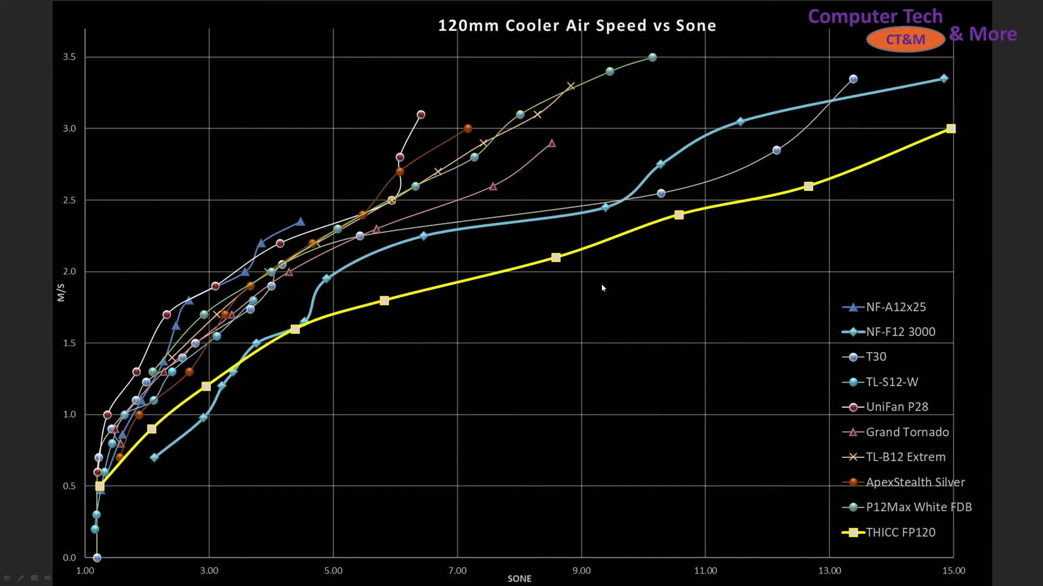
pyautogui.moveTo(579, 279)
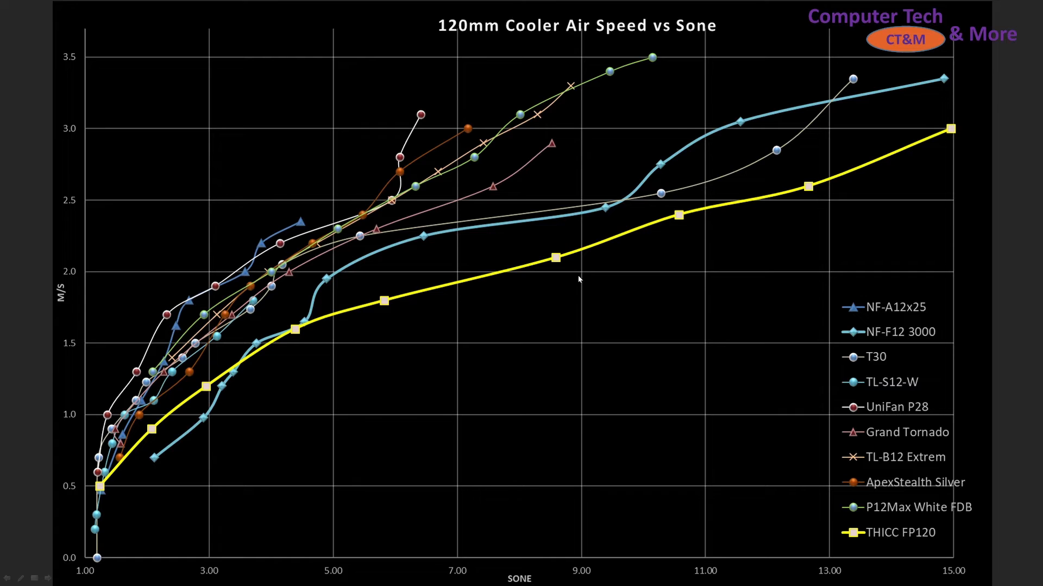
pyautogui.moveTo(730, 211)
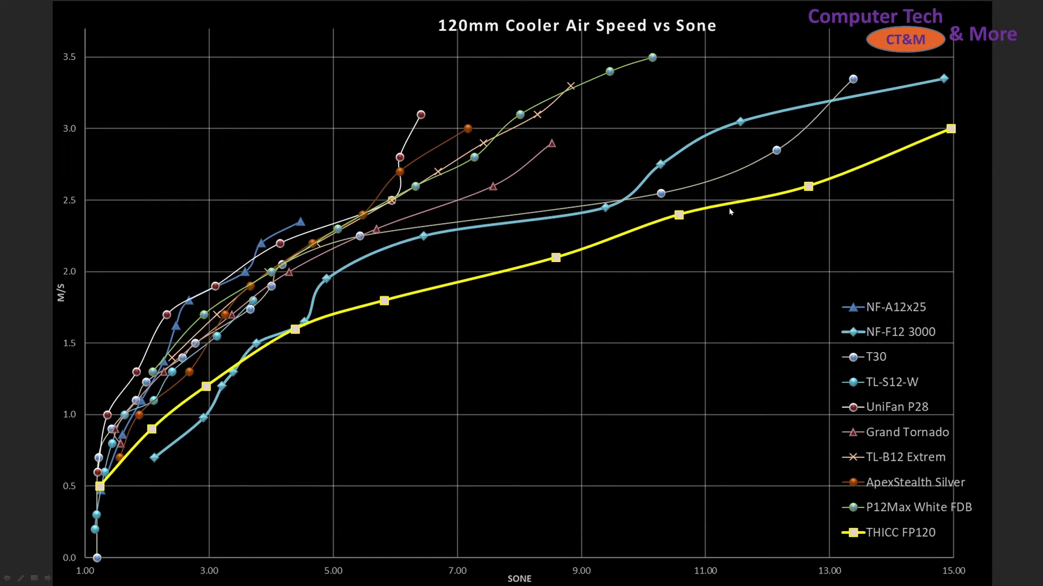
pyautogui.moveTo(879, 159)
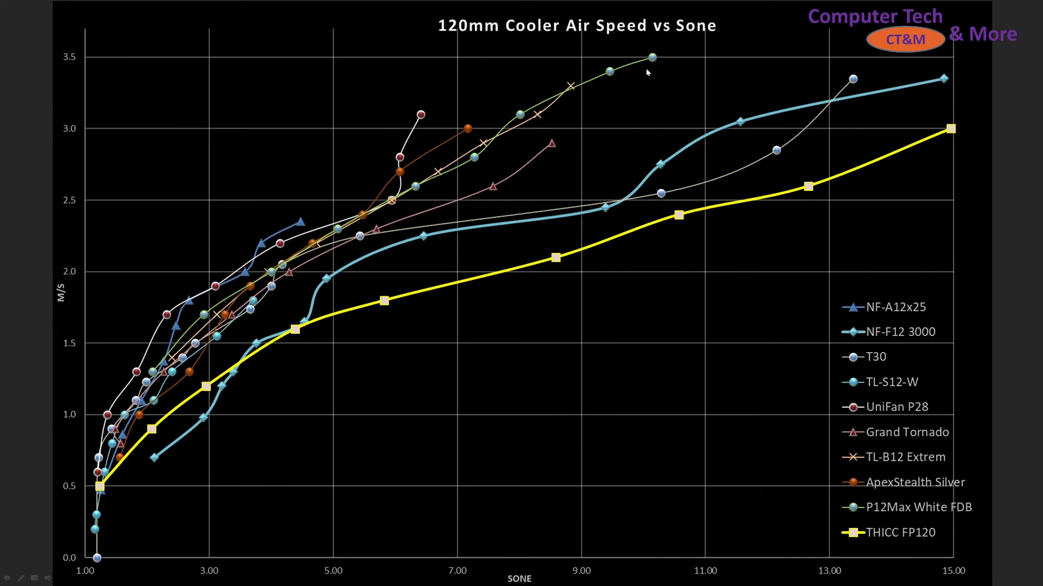
pyautogui.moveTo(645, 156)
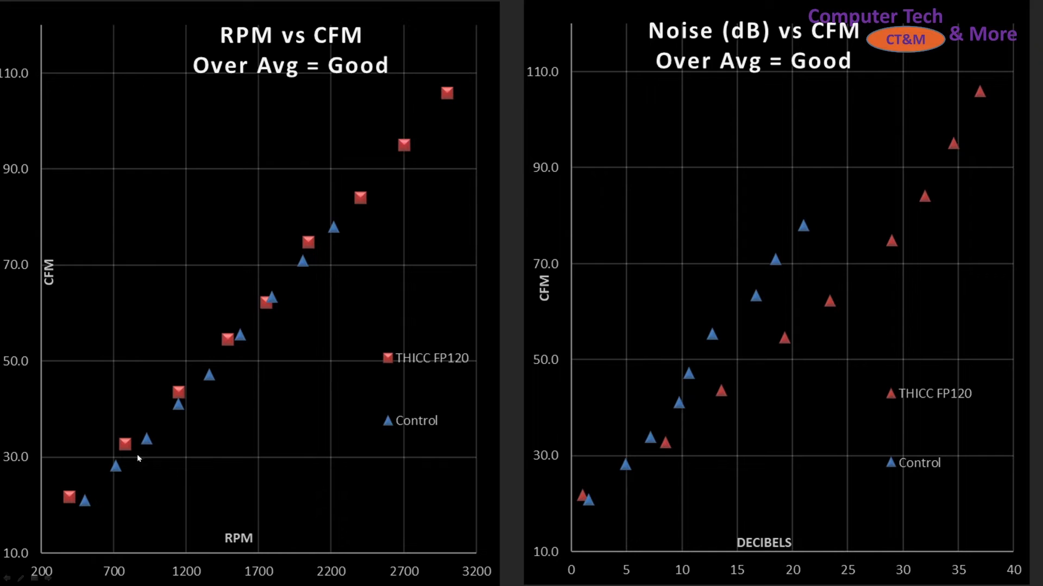
pyautogui.moveTo(106, 474)
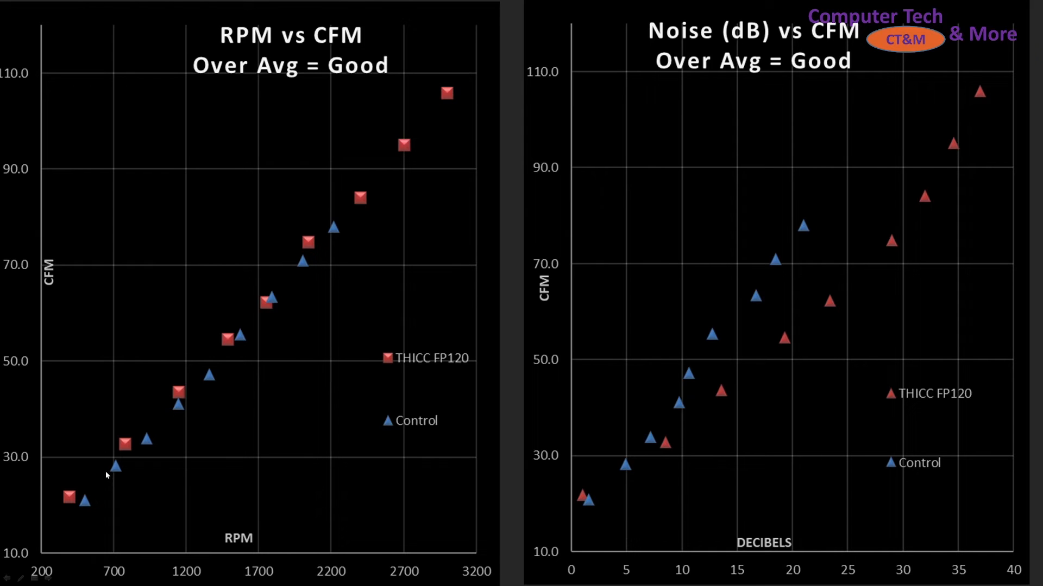
pyautogui.moveTo(111, 335)
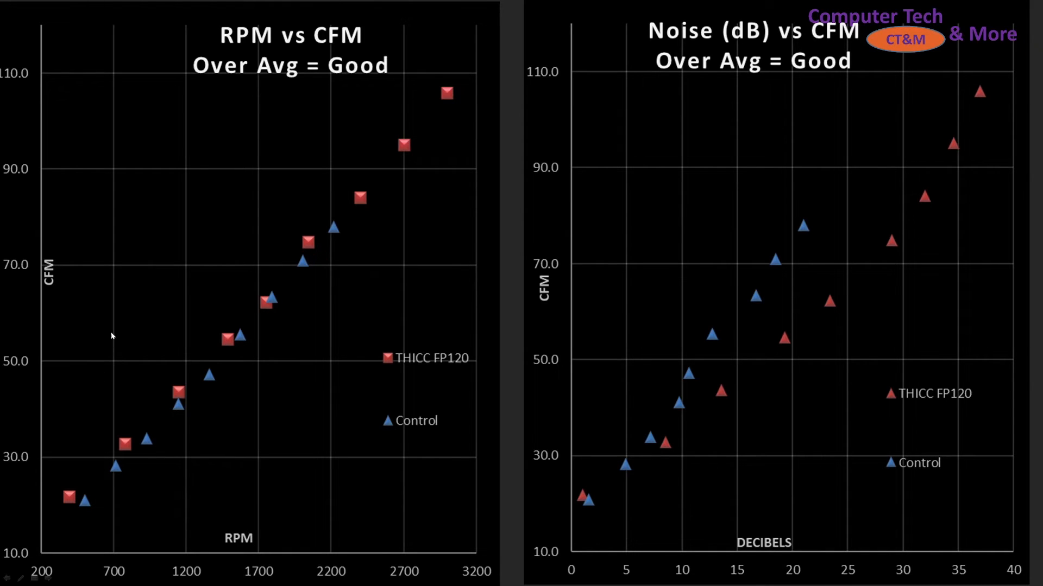
pyautogui.moveTo(376, 388)
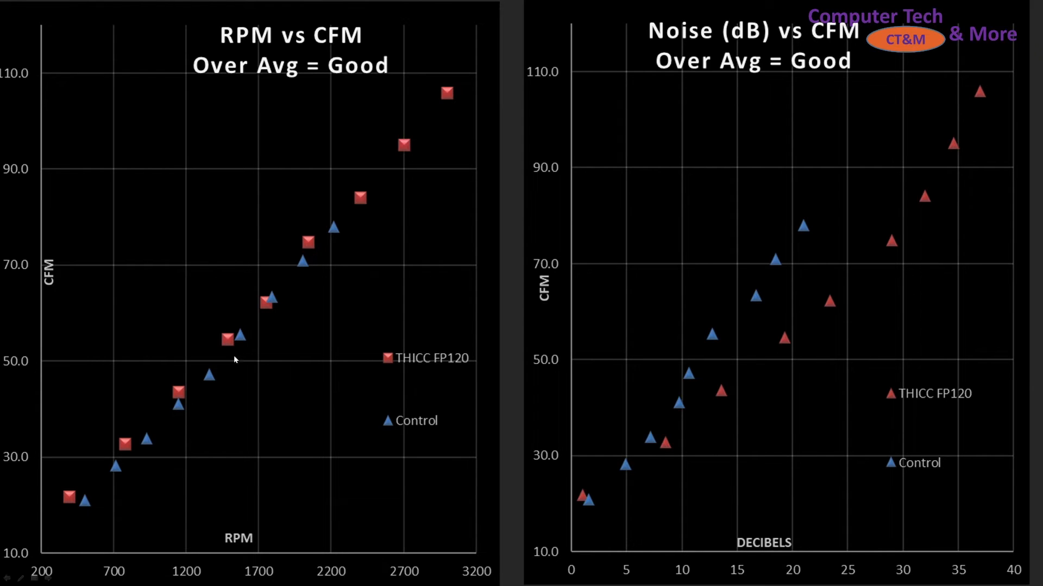
pyautogui.moveTo(485, 91)
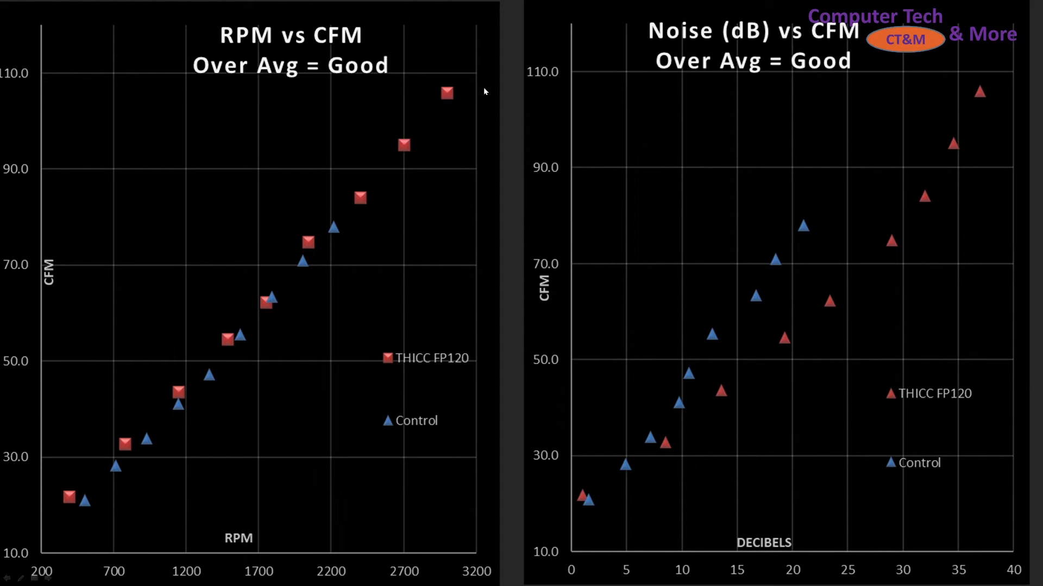
pyautogui.moveTo(761, 315)
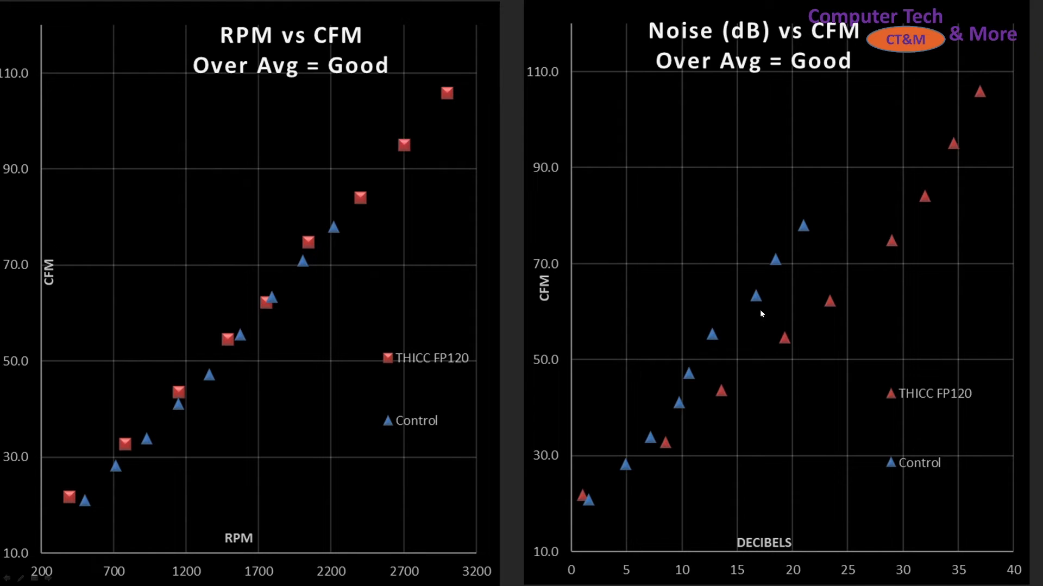
pyautogui.moveTo(676, 426)
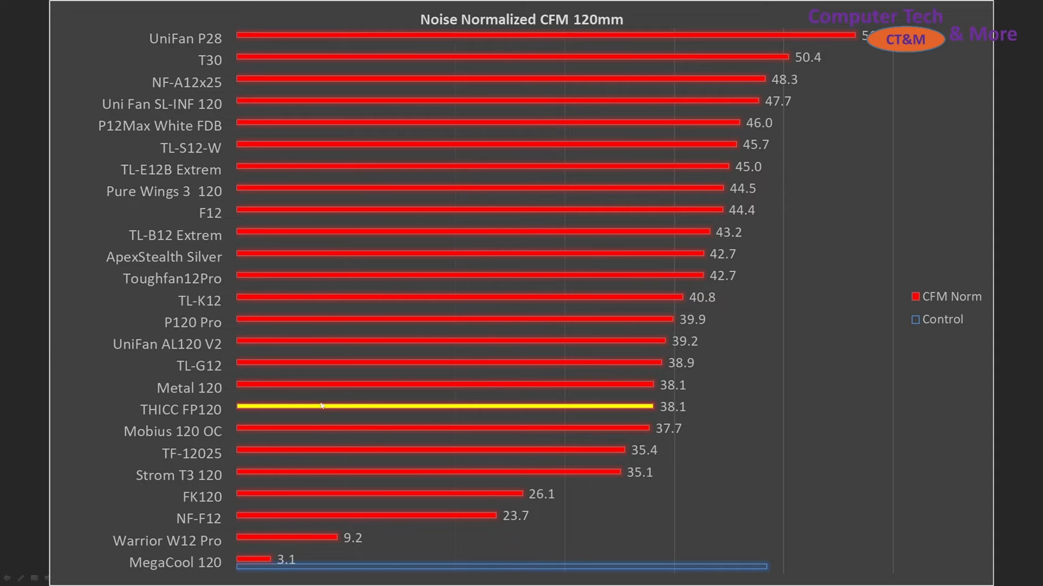
pyautogui.moveTo(360, 389)
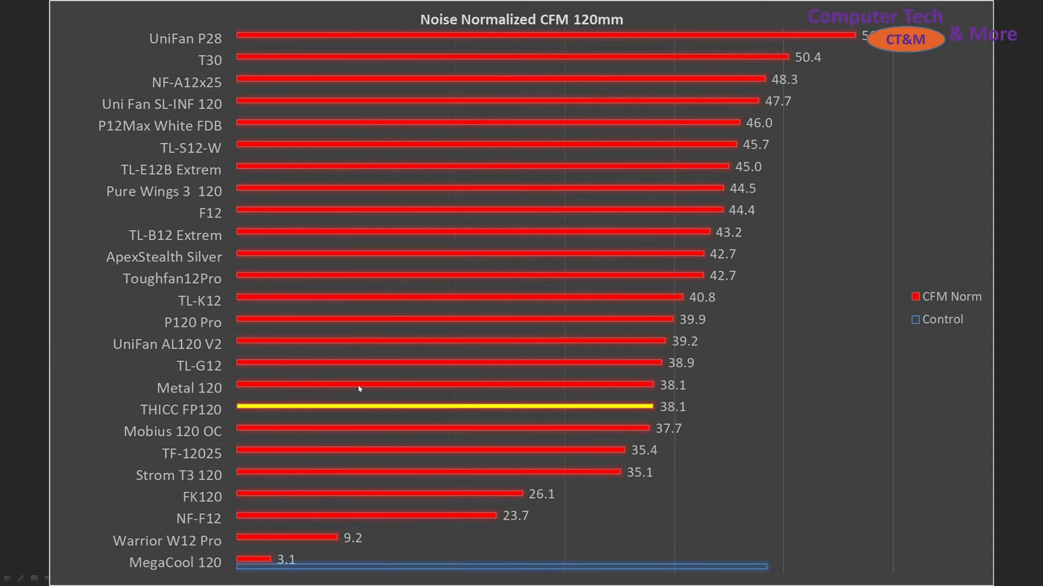
pyautogui.moveTo(213, 58)
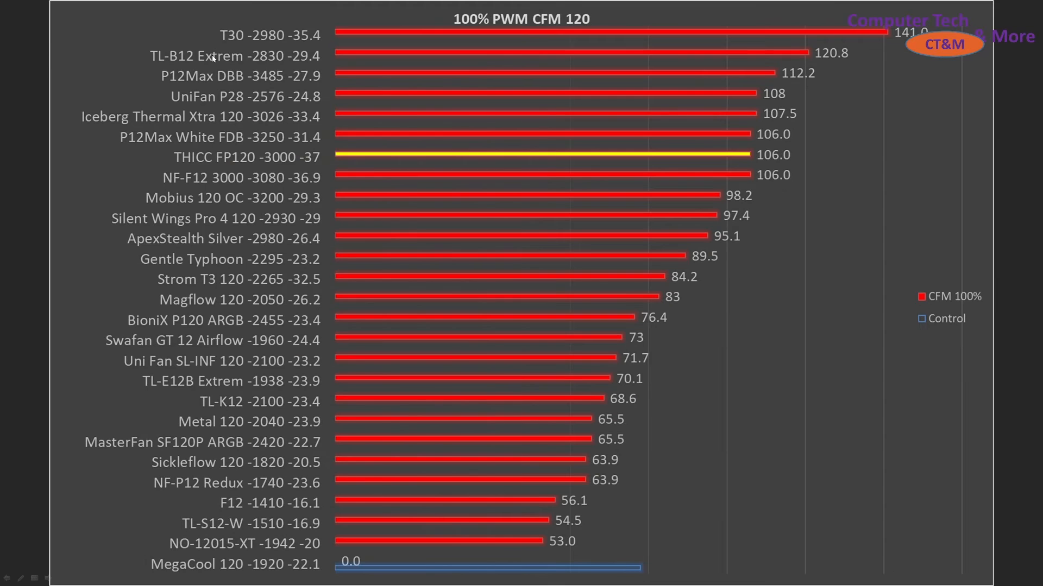
pyautogui.moveTo(170, 171)
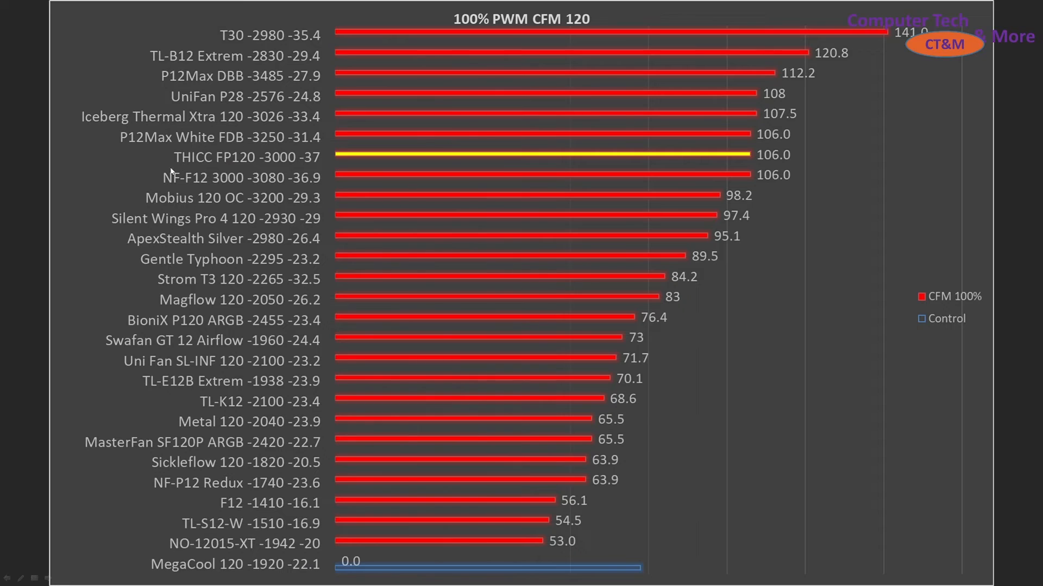
pyautogui.moveTo(668, 162)
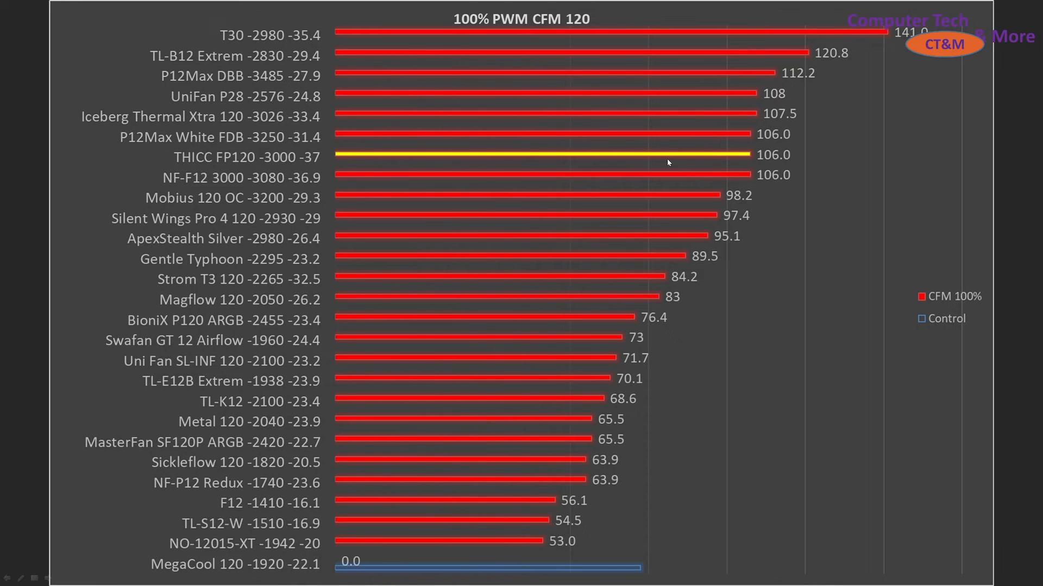
pyautogui.moveTo(219, 37)
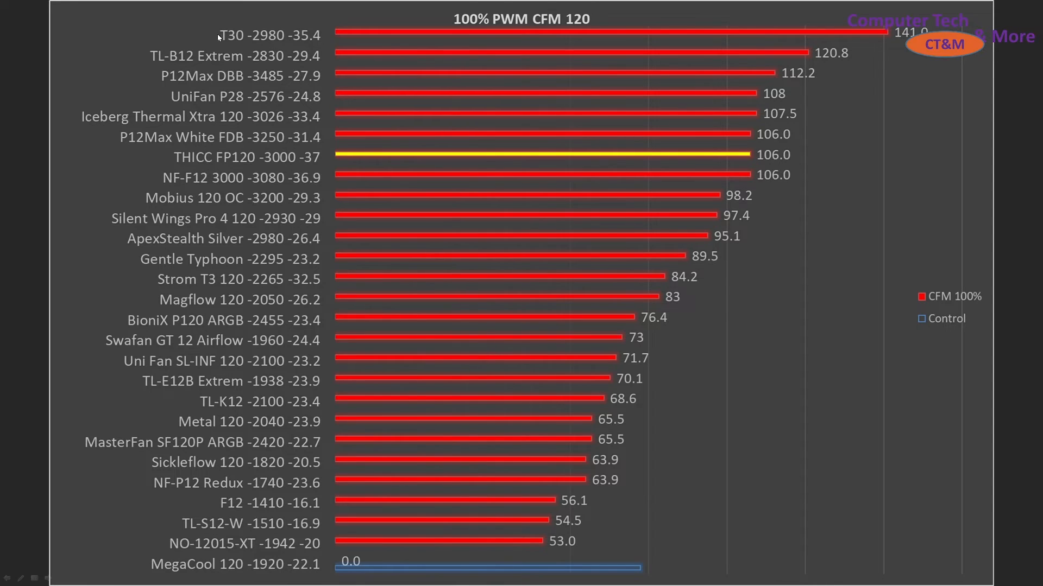
pyautogui.moveTo(296, 110)
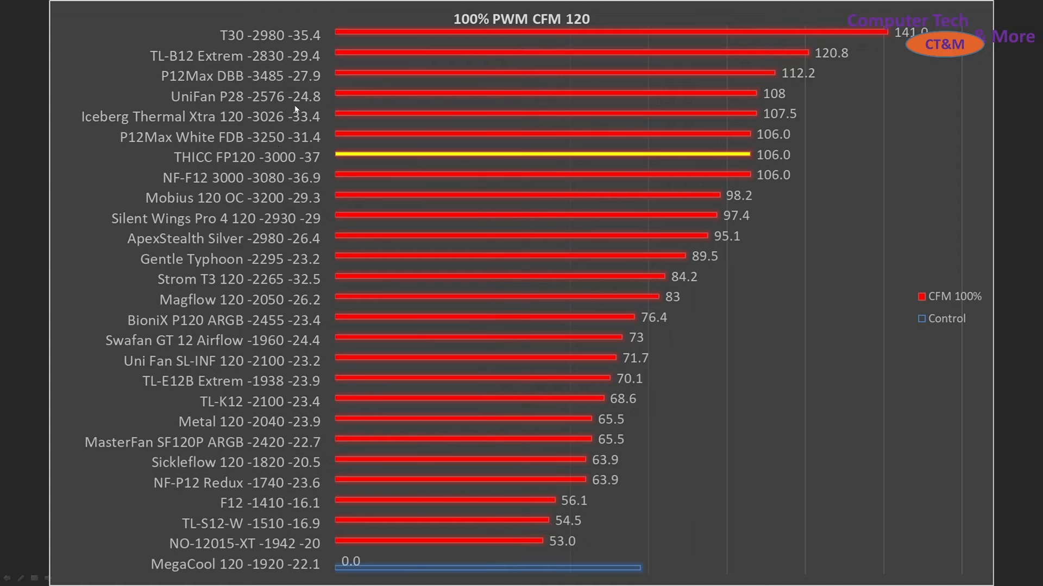
pyautogui.moveTo(297, 172)
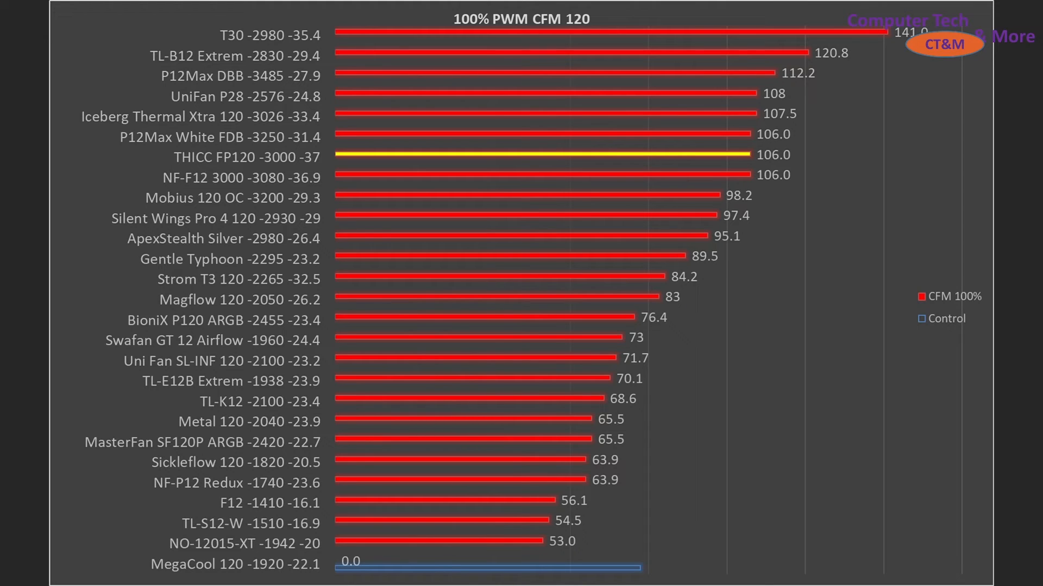
pyautogui.moveTo(651, 212)
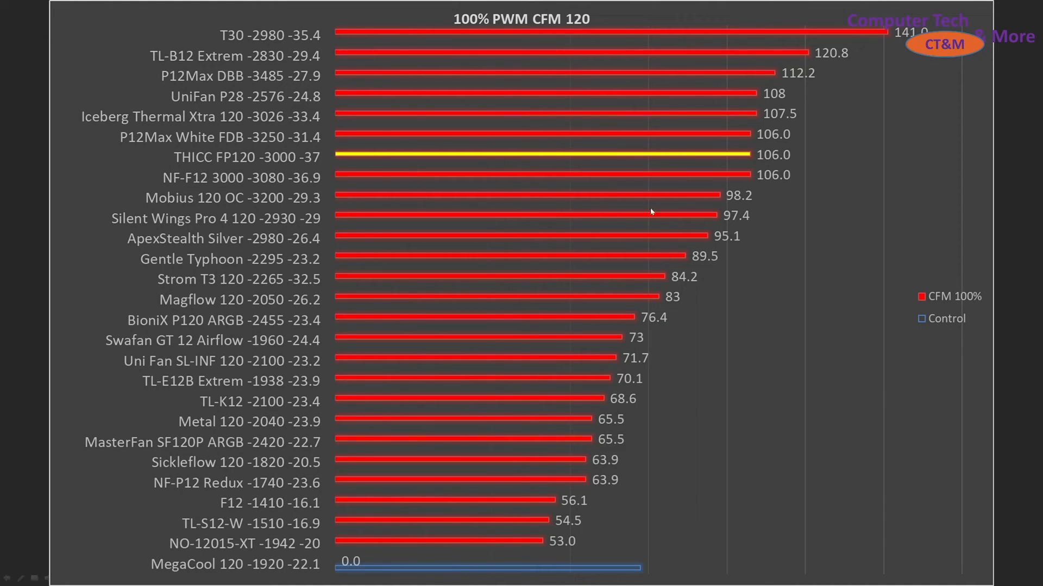
pyautogui.moveTo(339, 141)
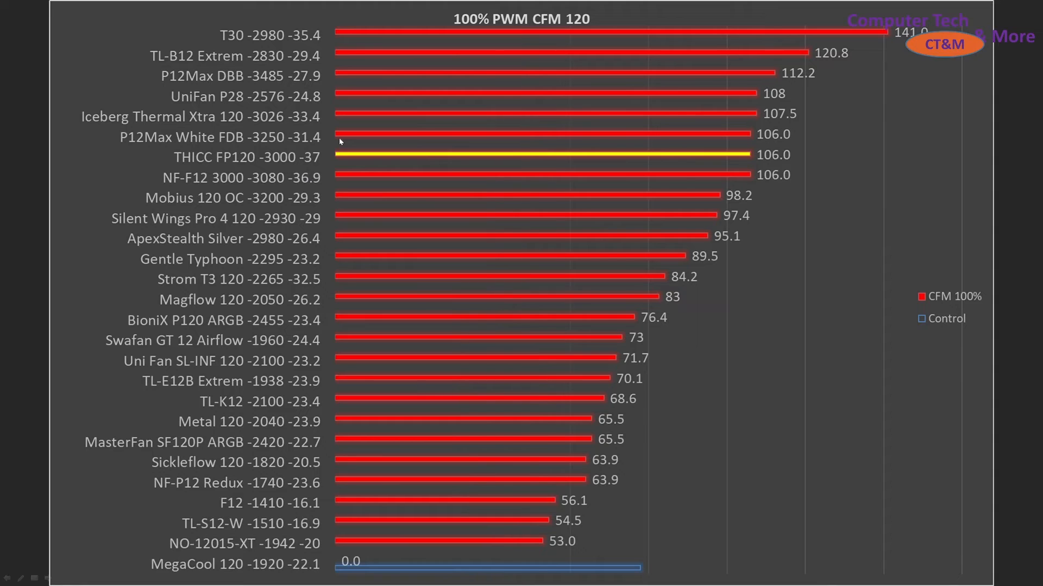
pyautogui.moveTo(169, 166)
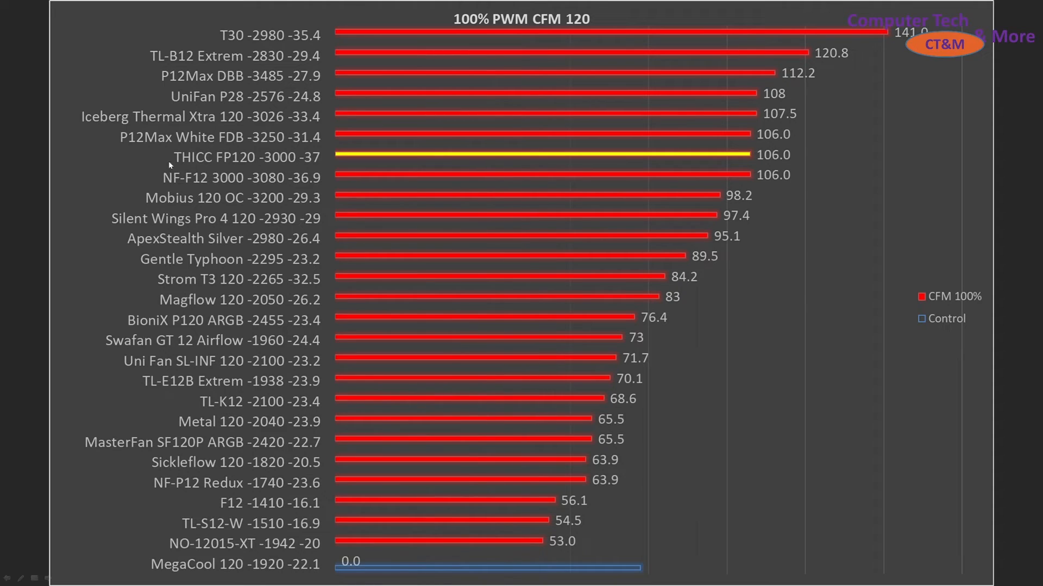
pyautogui.moveTo(332, 167)
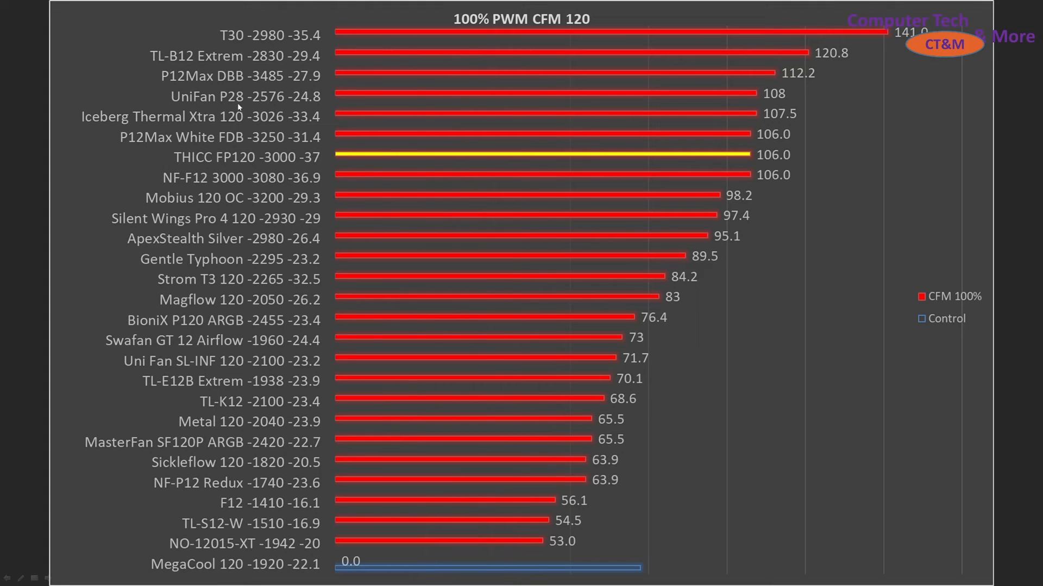
pyautogui.moveTo(349, 176)
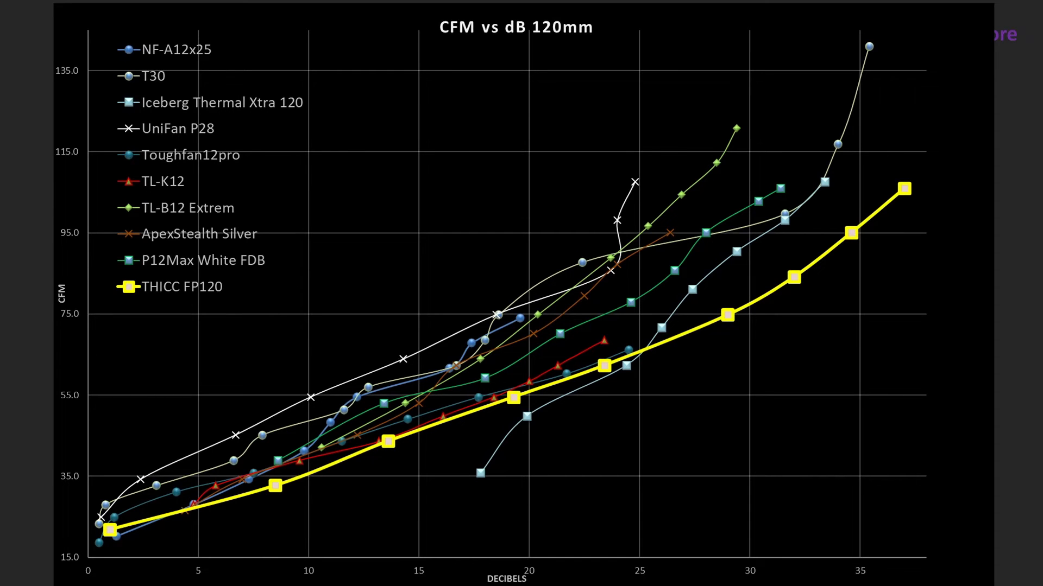
pyautogui.moveTo(680, 383)
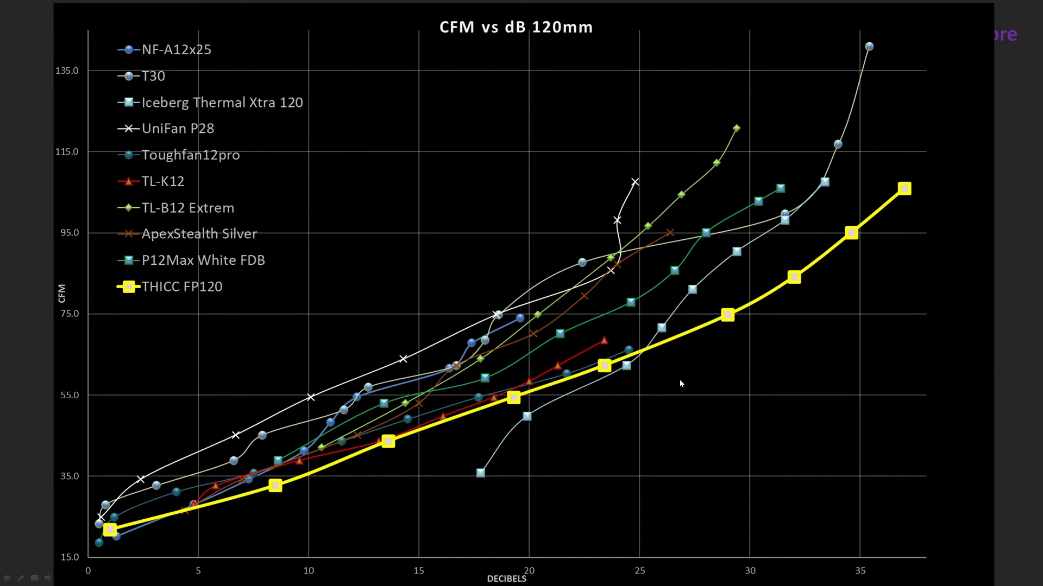
pyautogui.moveTo(785, 367)
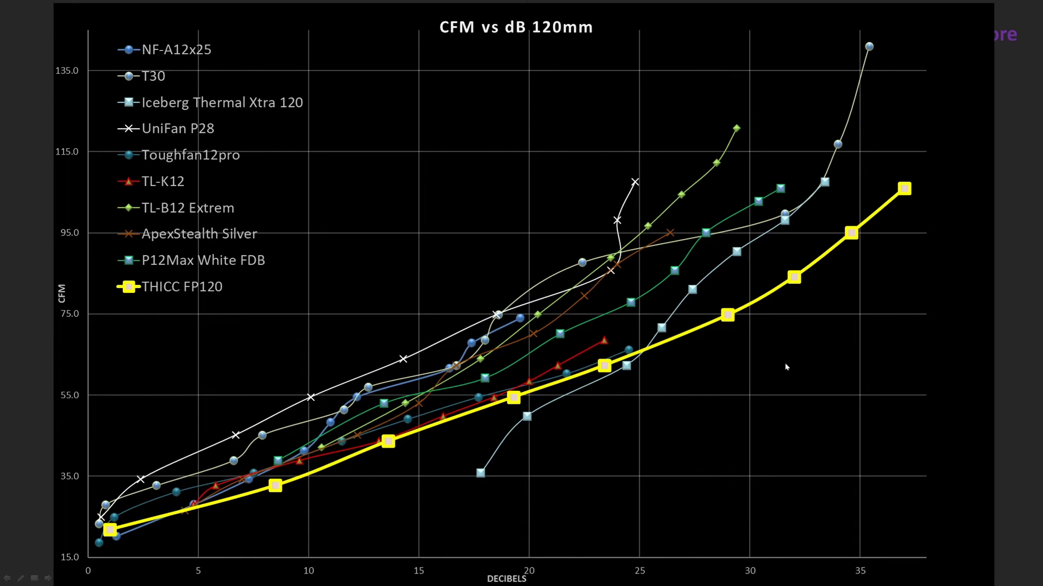
pyautogui.moveTo(633, 438)
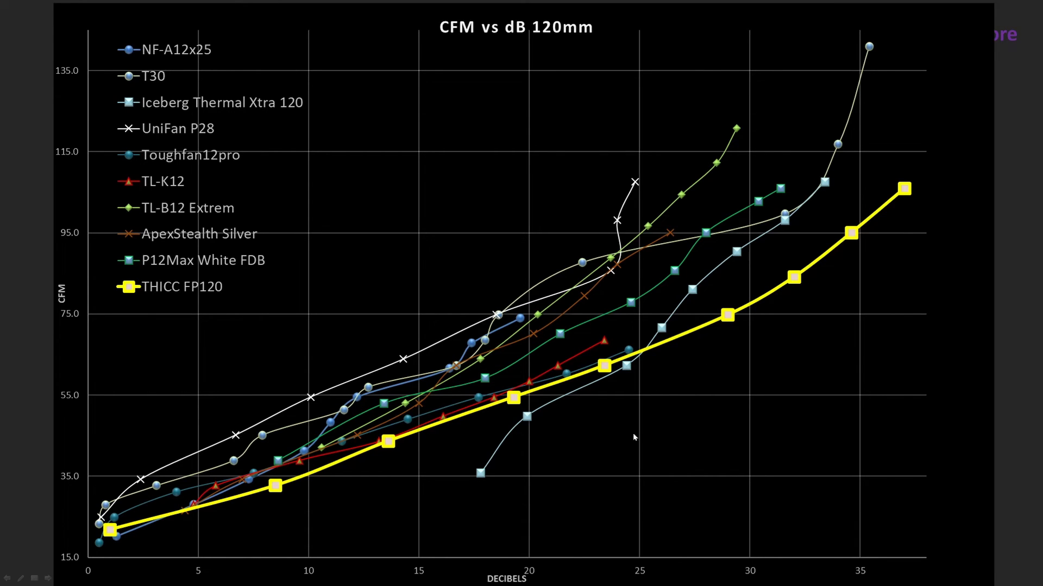
pyautogui.moveTo(685, 325)
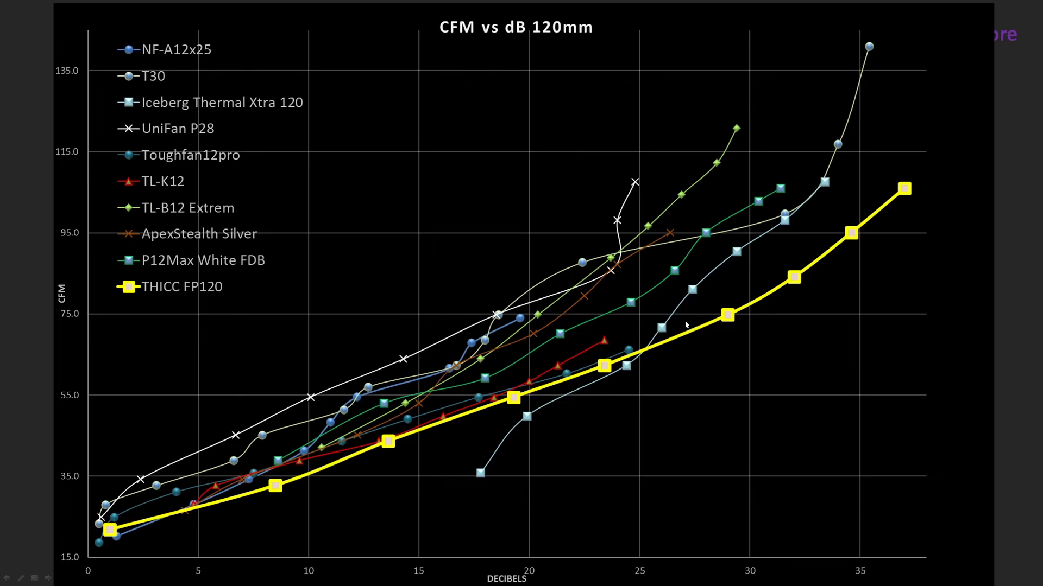
pyautogui.moveTo(664, 345)
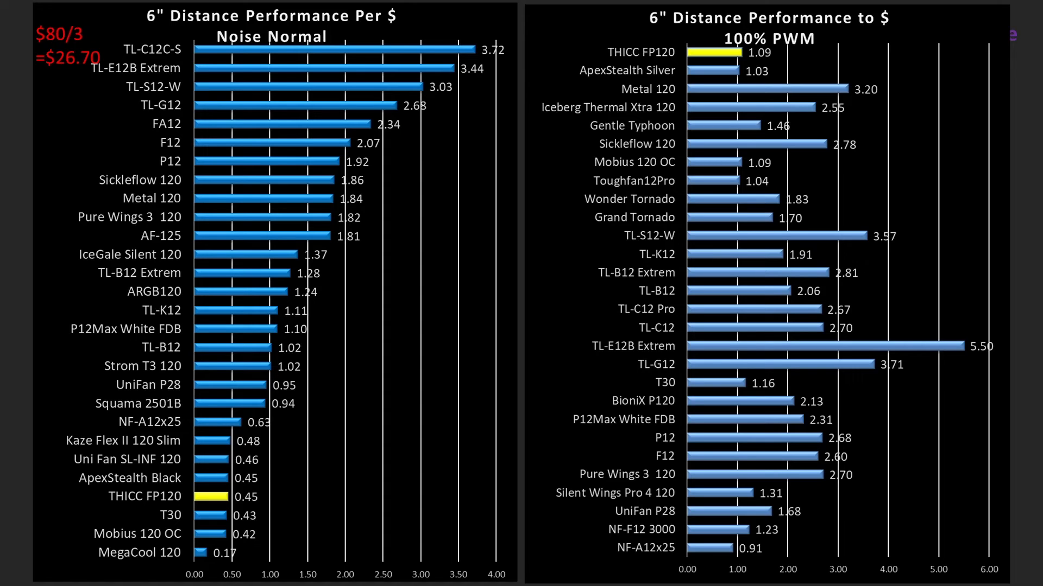
pyautogui.moveTo(699, 402)
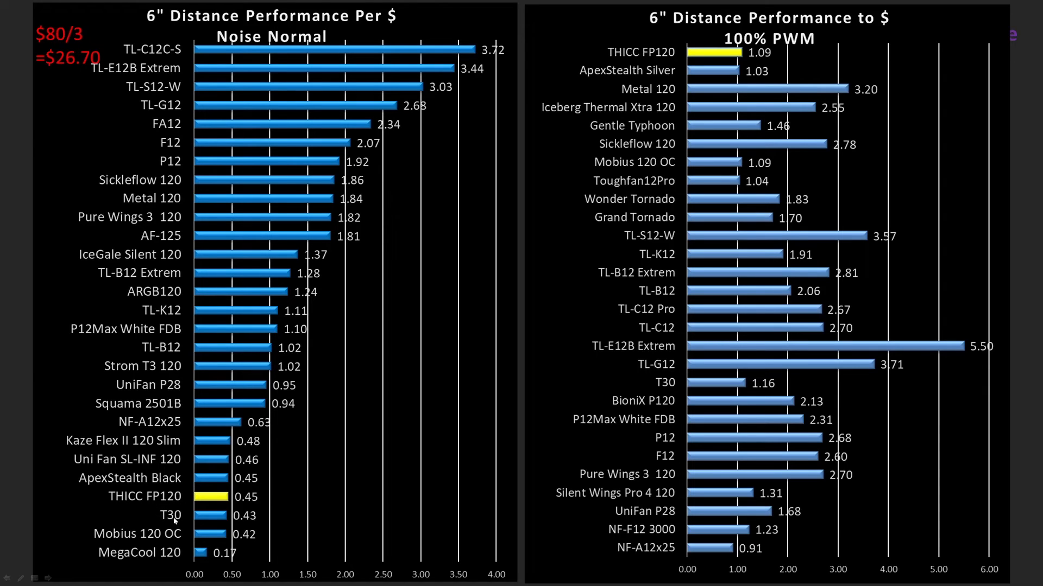
pyautogui.moveTo(665, 219)
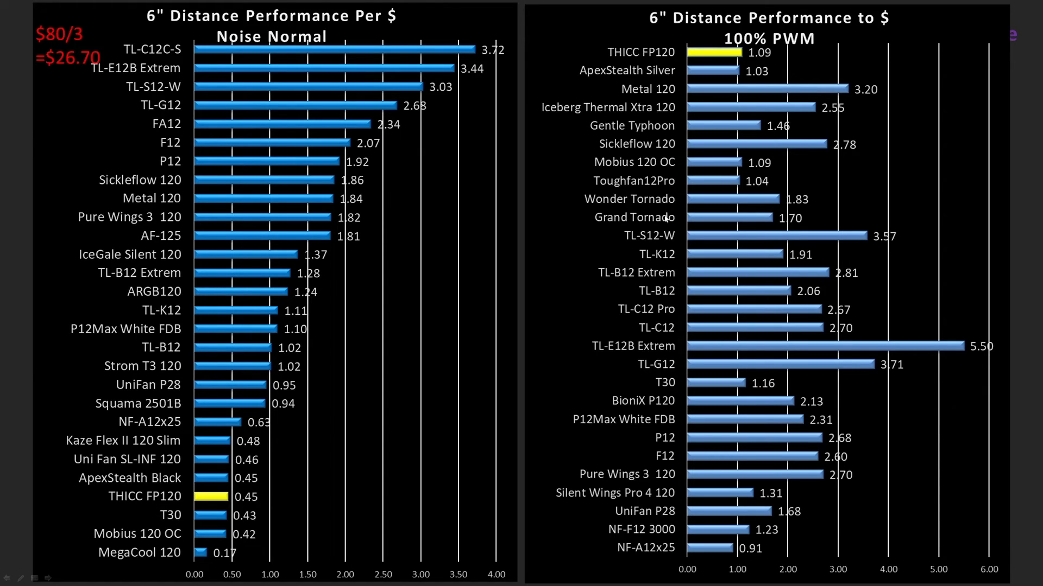
pyautogui.moveTo(723, 61)
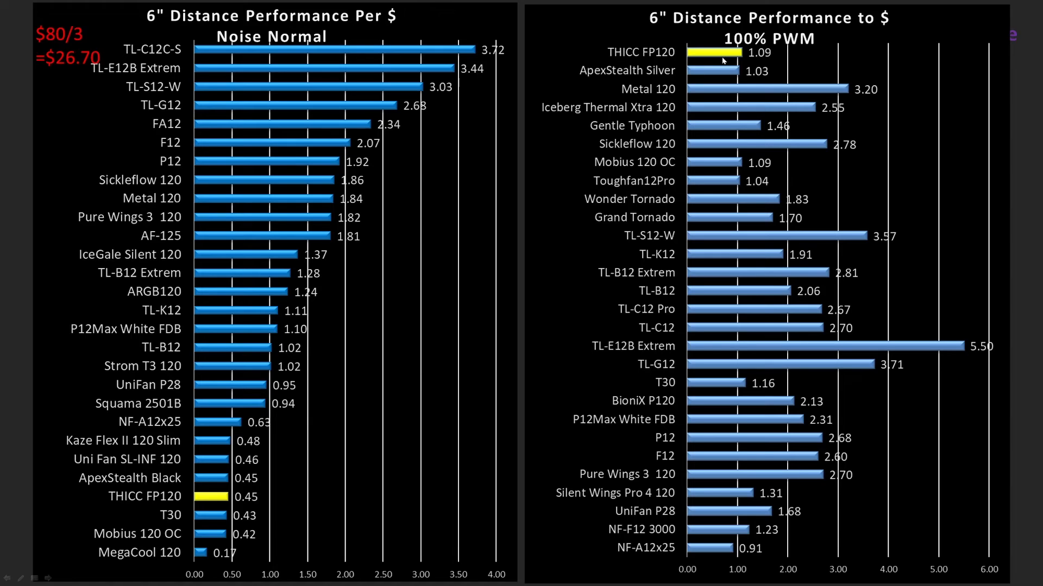
pyautogui.moveTo(701, 97)
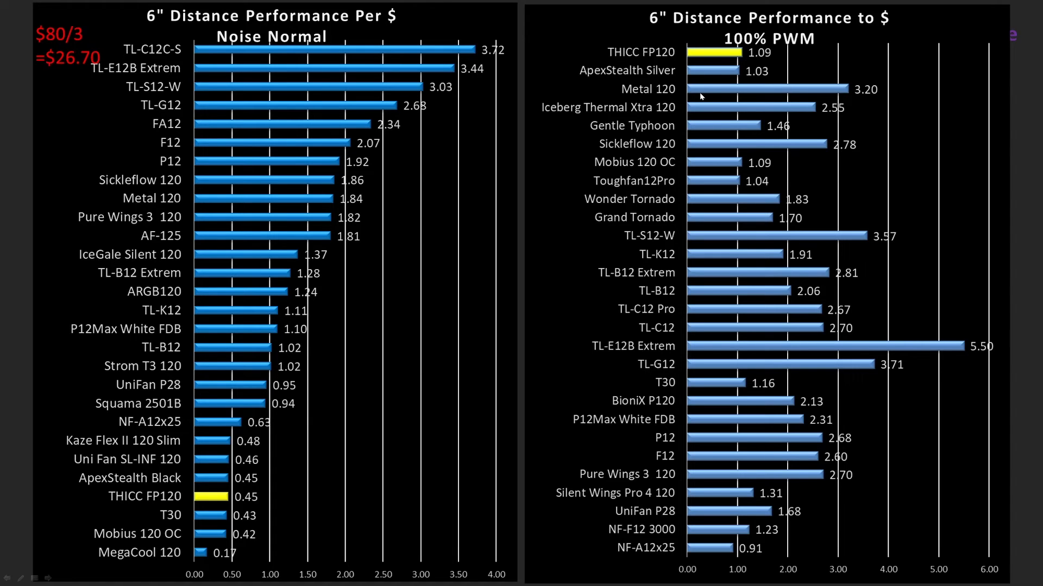
pyautogui.moveTo(764, 317)
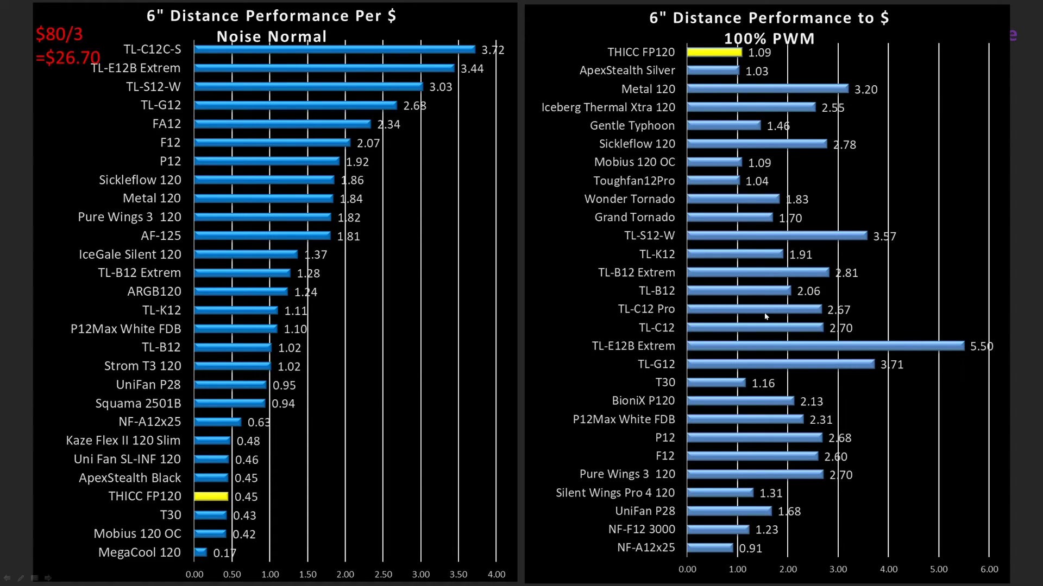
pyautogui.moveTo(889, 254)
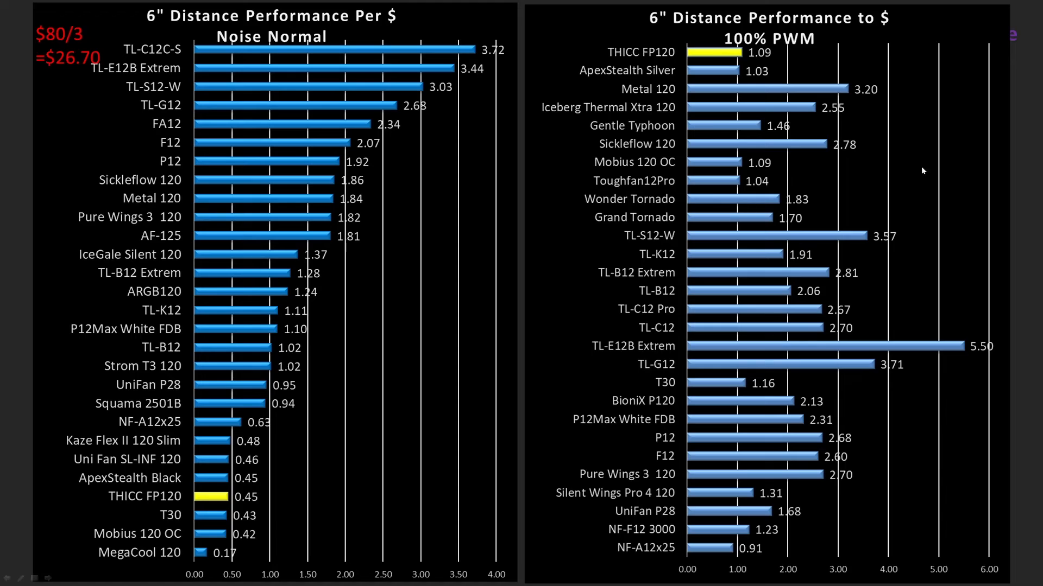
pyautogui.moveTo(730, 262)
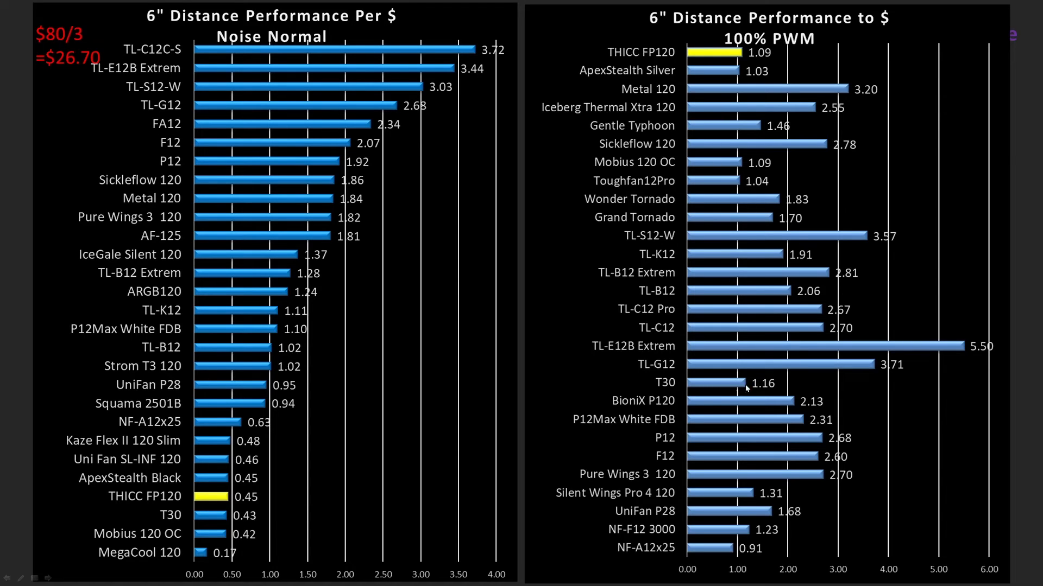
pyautogui.moveTo(737, 394)
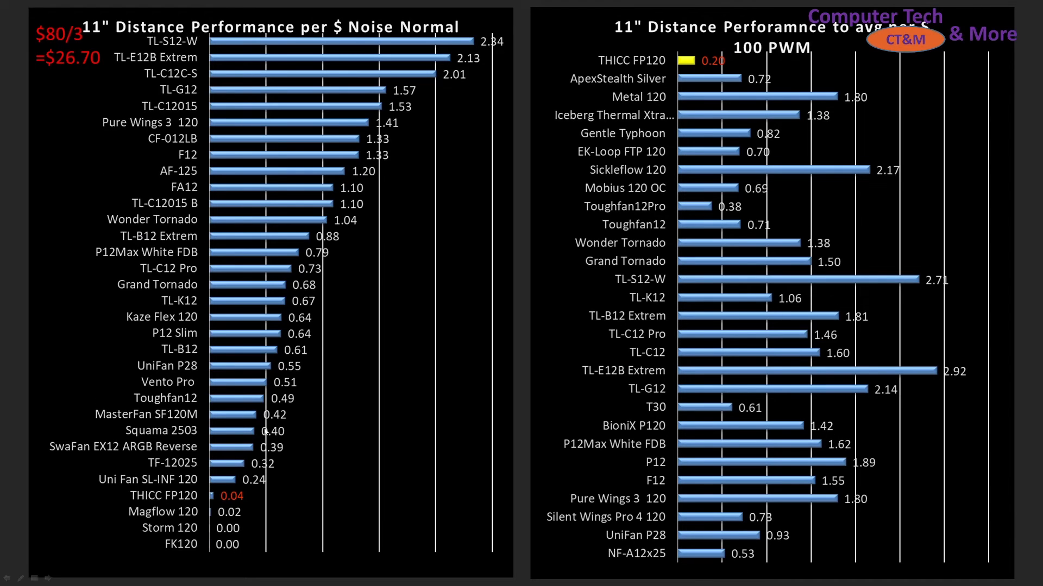
pyautogui.moveTo(679, 472)
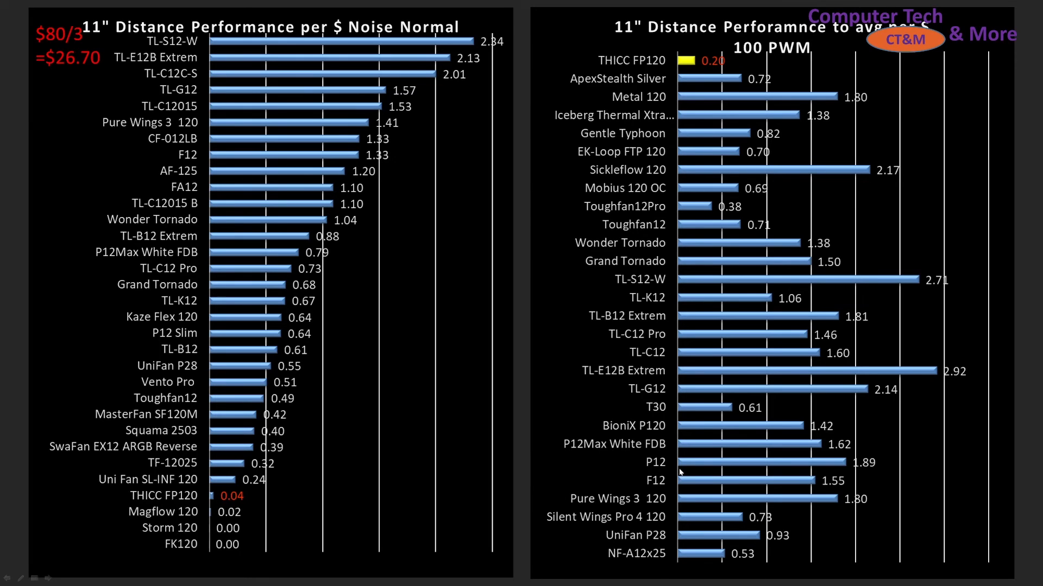
pyautogui.moveTo(682, 75)
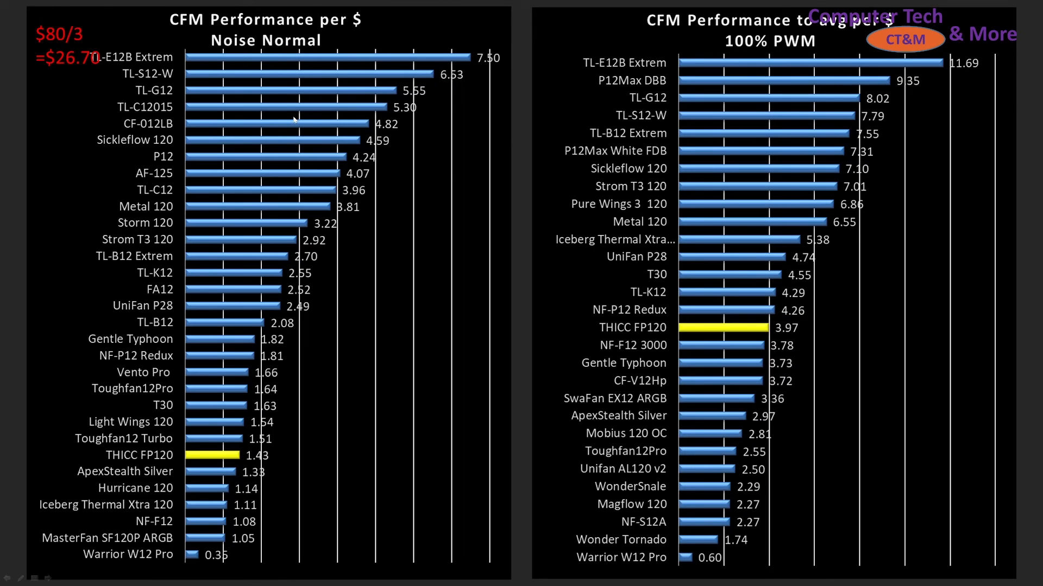
pyautogui.moveTo(261, 462)
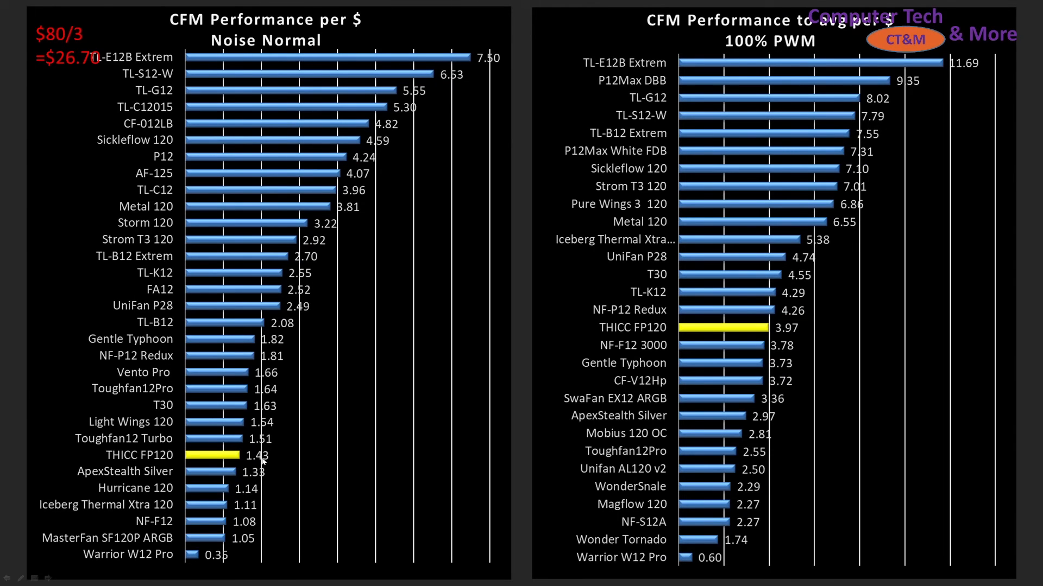
pyautogui.moveTo(278, 414)
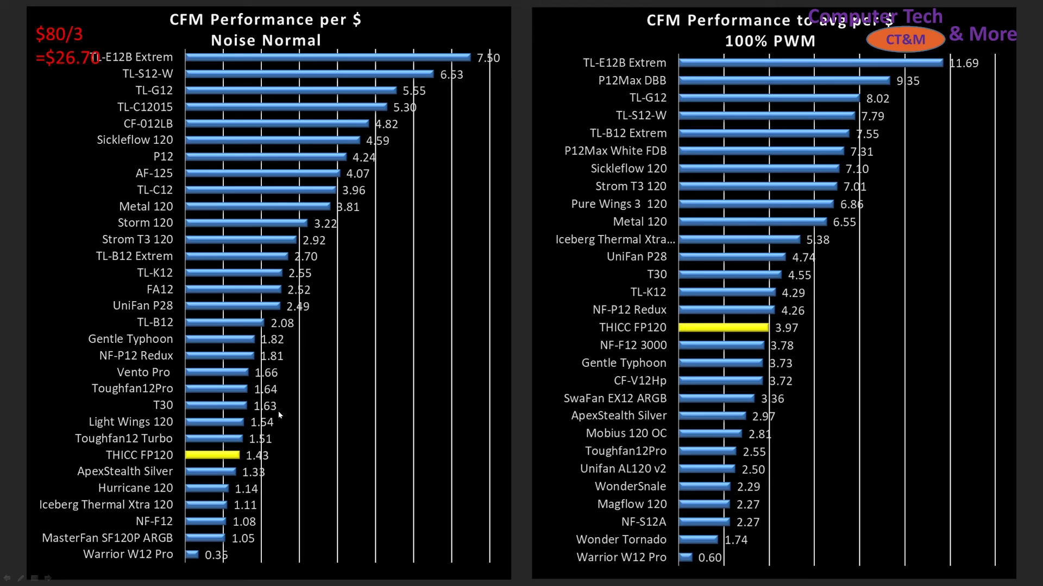
pyautogui.moveTo(639, 333)
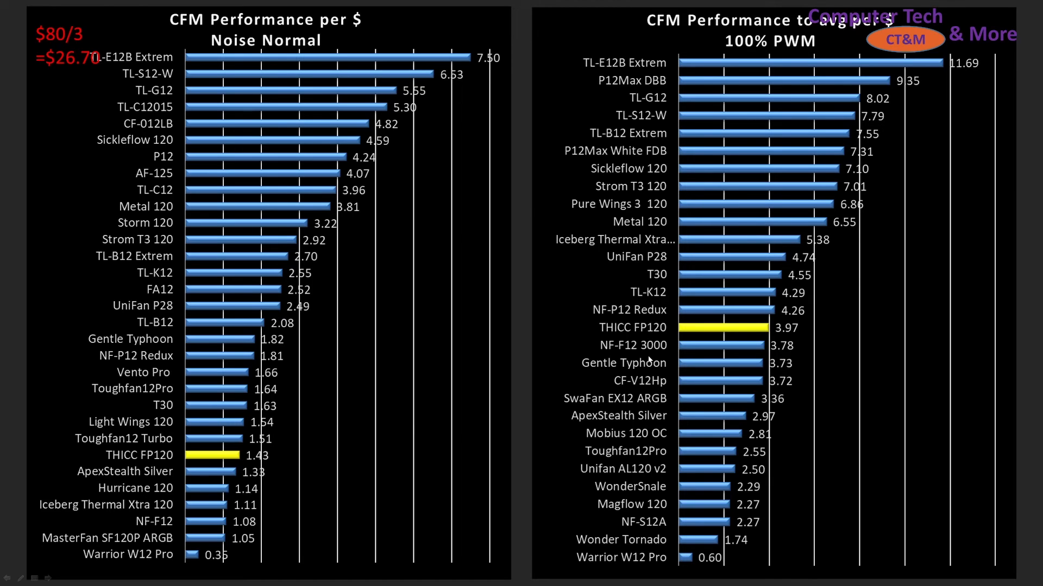
pyautogui.moveTo(668, 274)
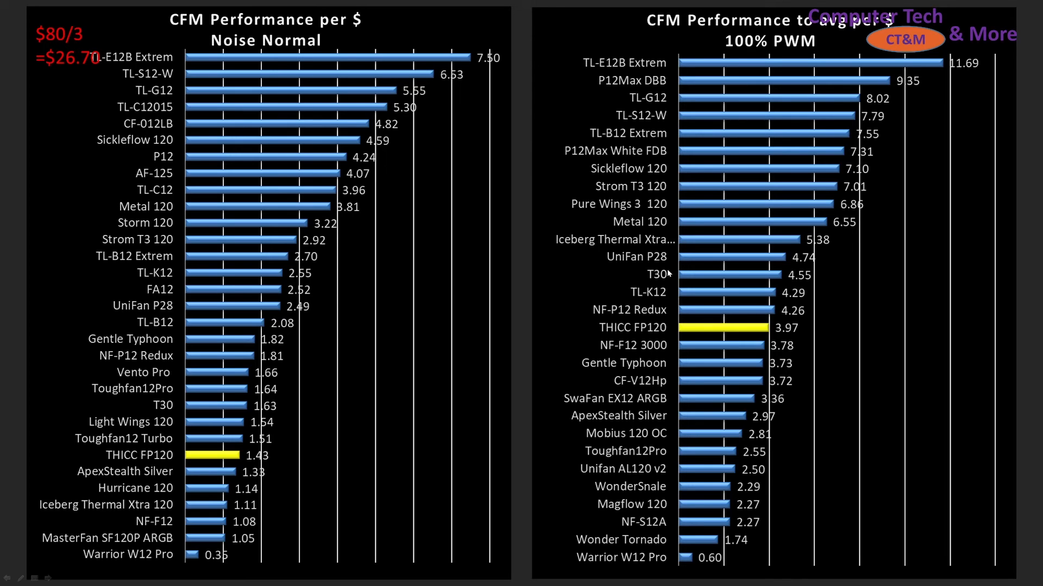